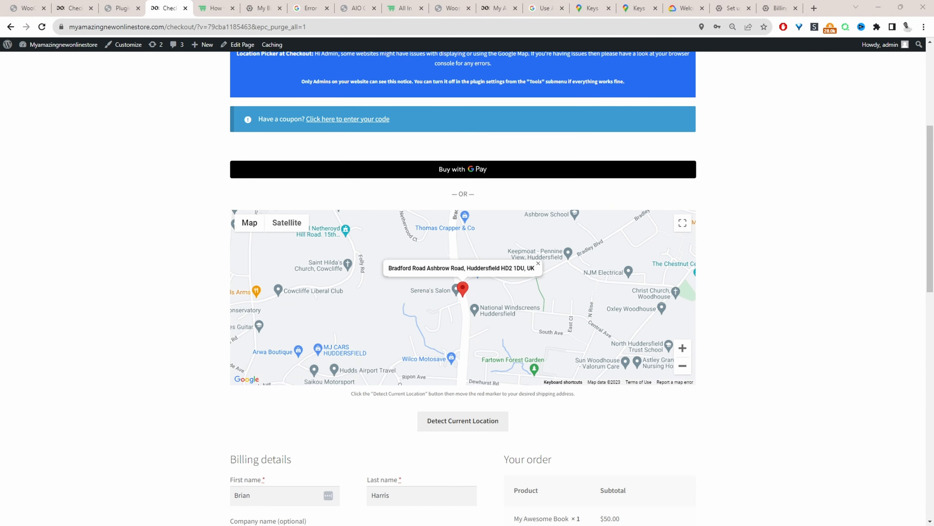
scroll("down", 3)
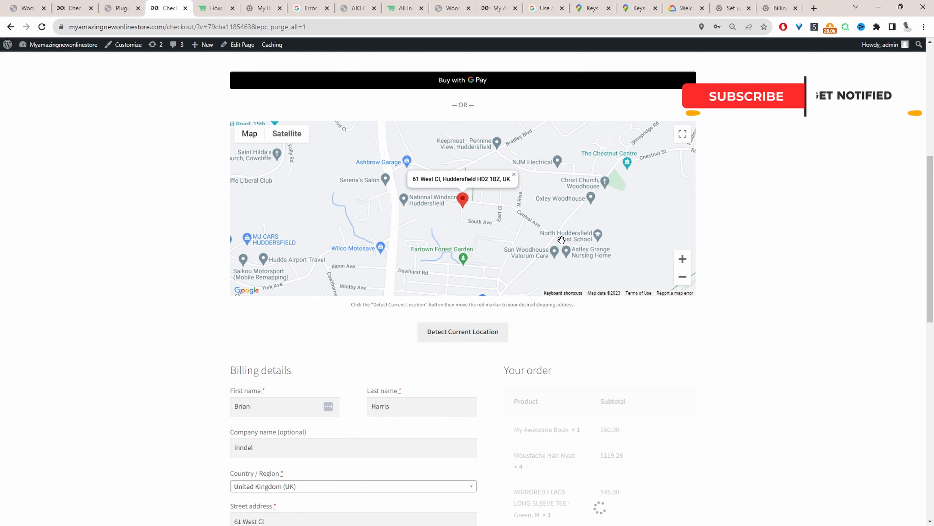
left_click(747, 96)
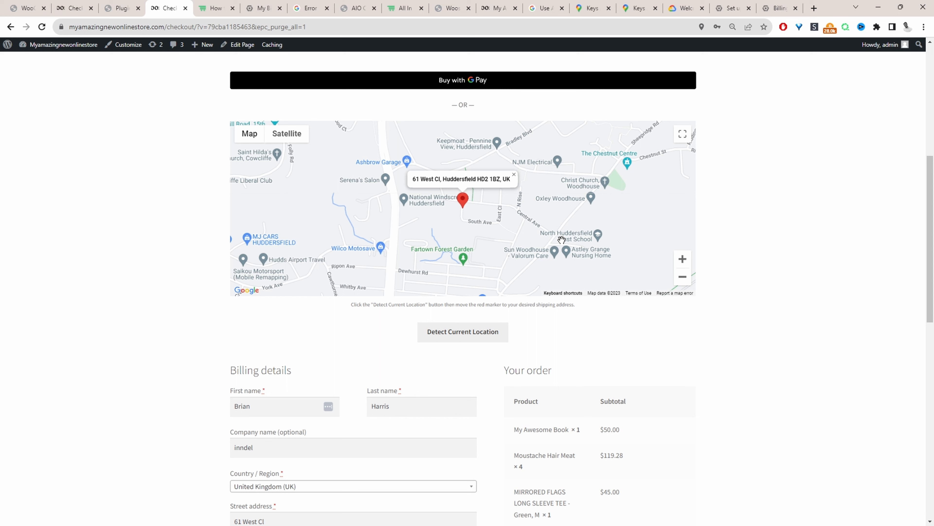
mouse_move(453, 357)
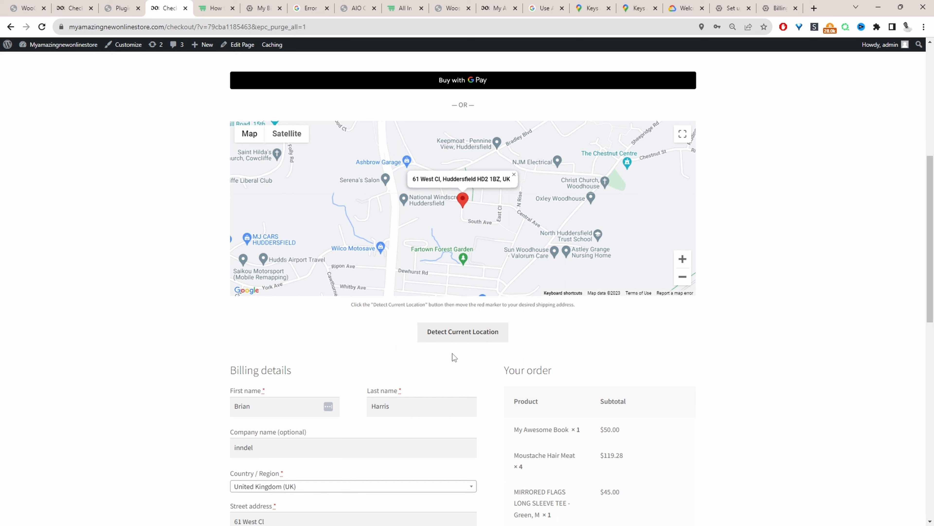
left_click_drag(462, 199, 529, 208)
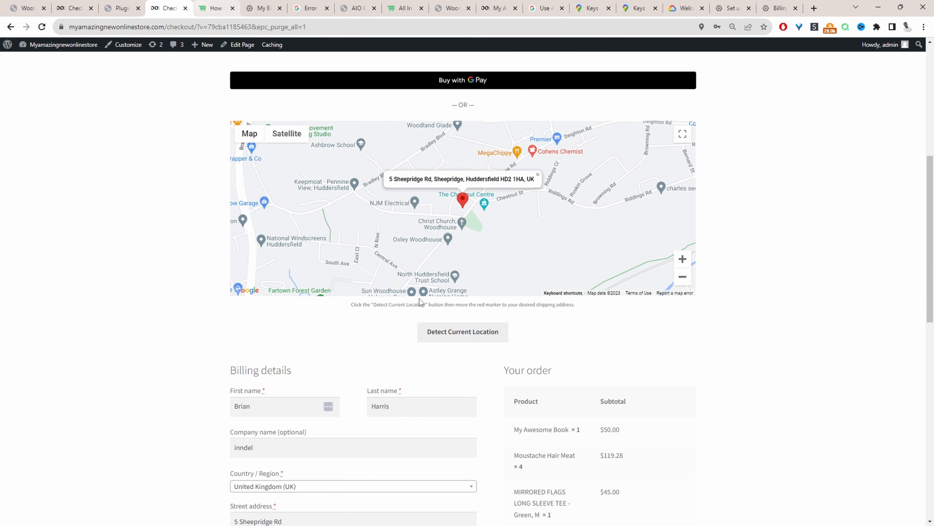
left_click(215, 7)
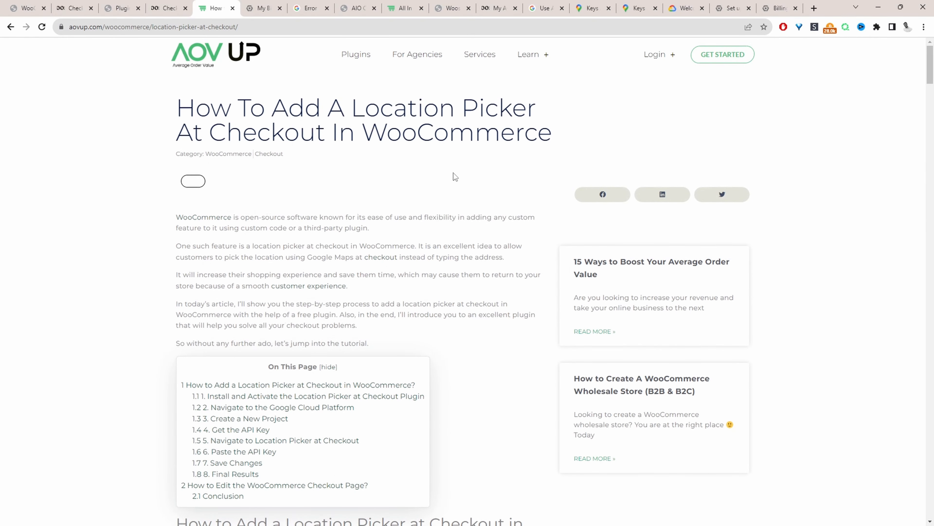
mouse_move(451, 216)
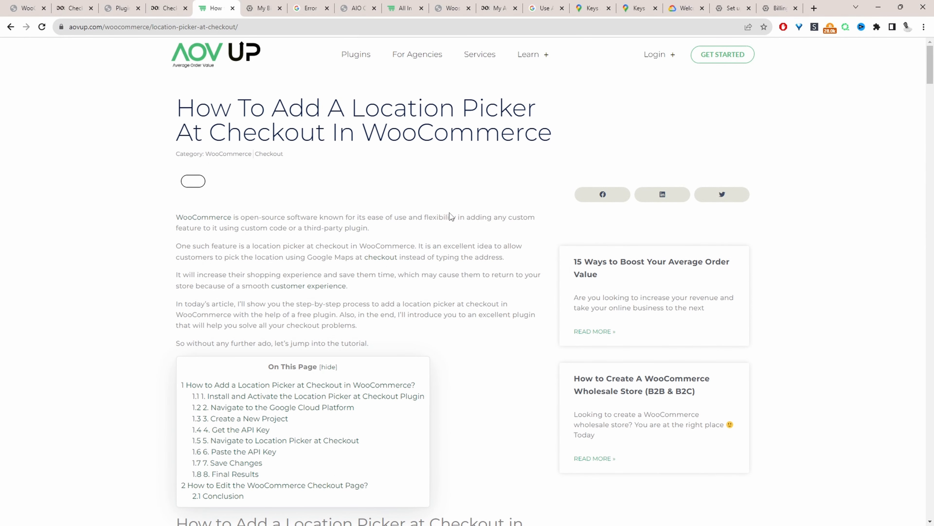
scroll("down", 3)
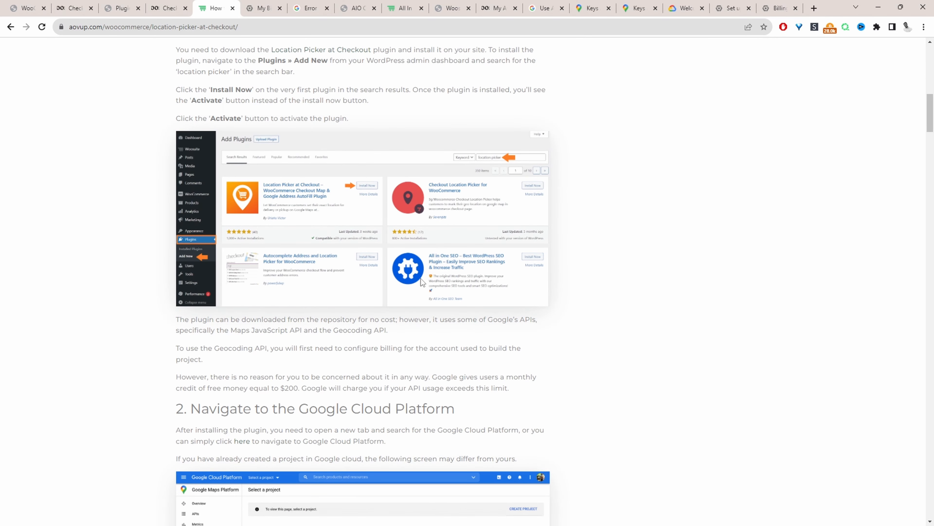
scroll("down", 3)
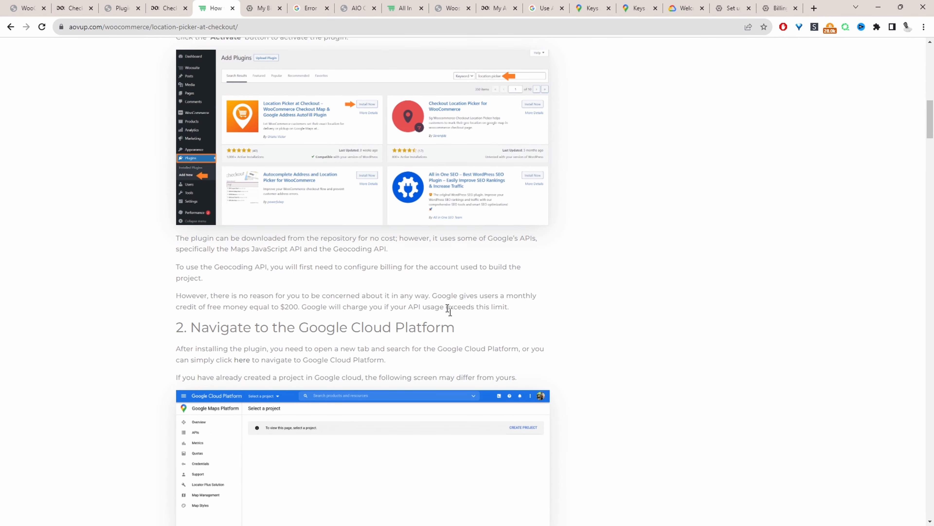
scroll("down", 3)
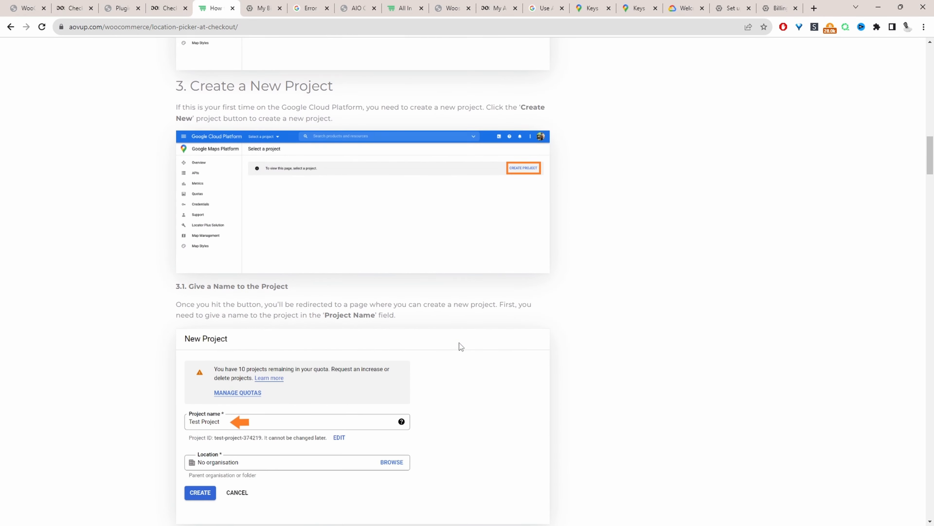
scroll("down", 3)
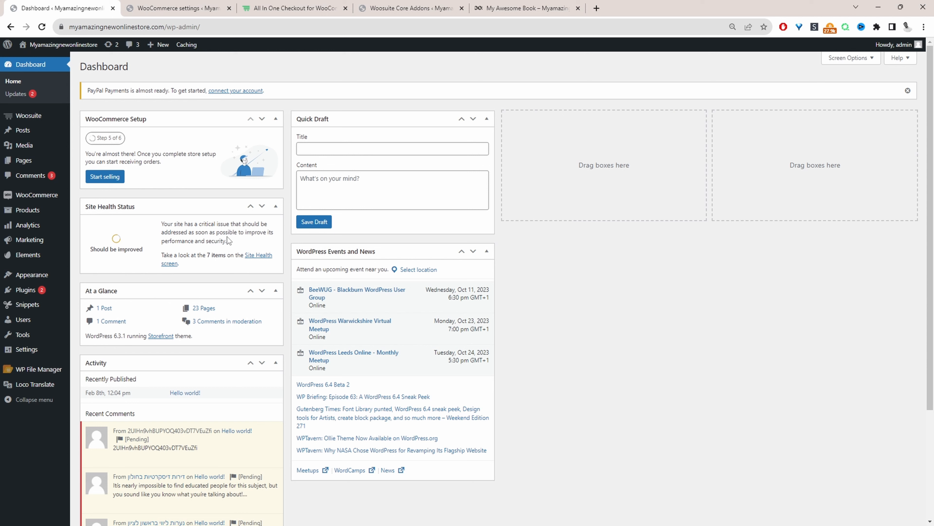
mouse_move(59, 242)
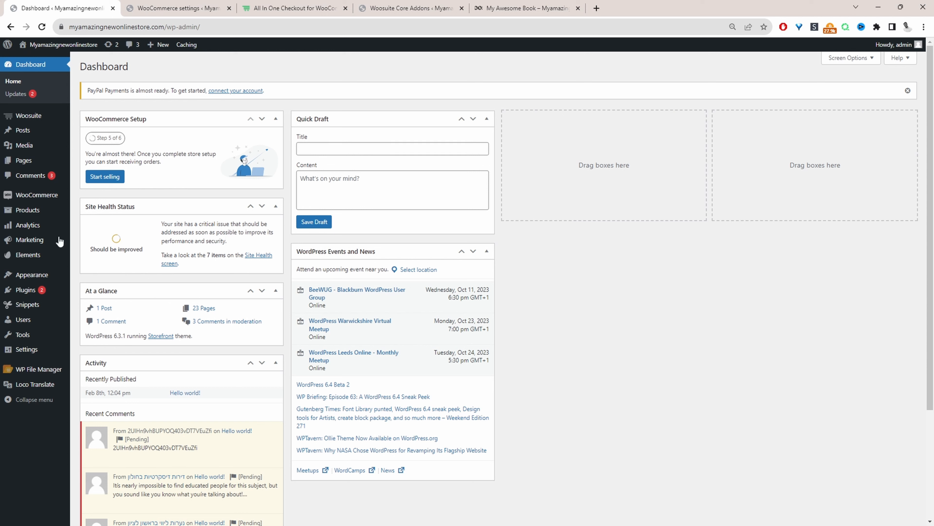
mouse_move(24, 290)
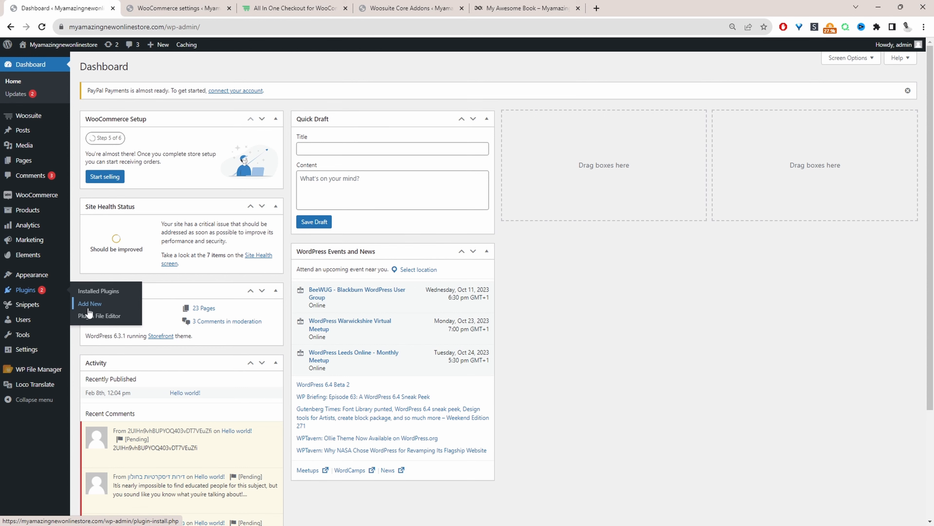
Search Add New Plugins for 'Location Picker at Checkout', install Kikote and activate it
left_click(90, 304)
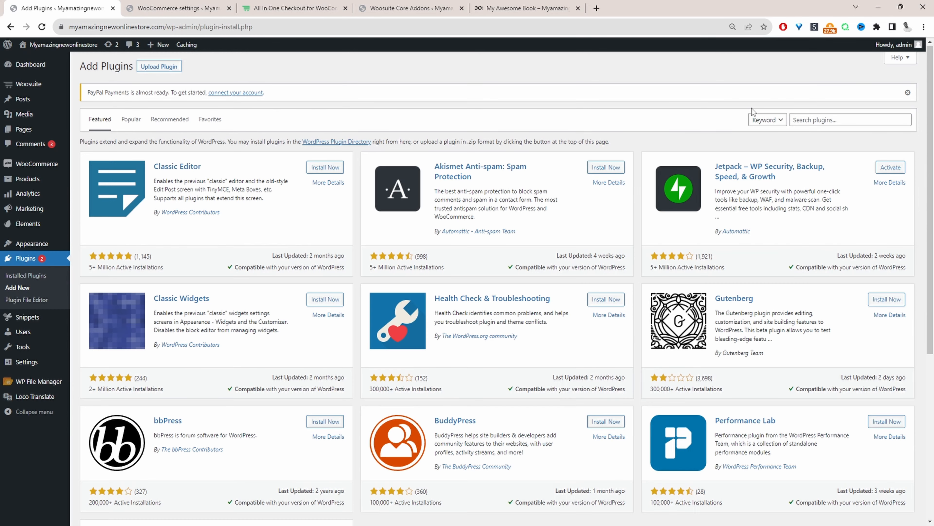
left_click(850, 119)
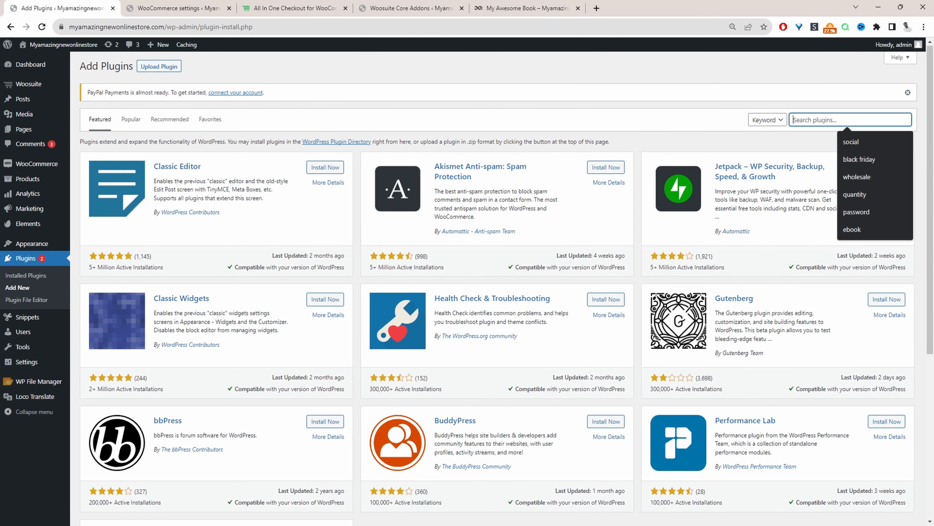
type("Location Picker at Checkout")
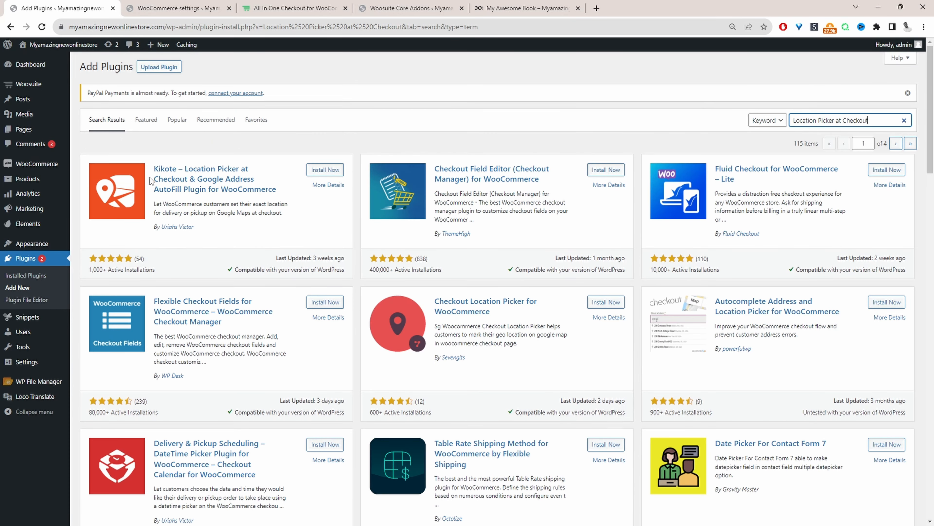
left_click(325, 169)
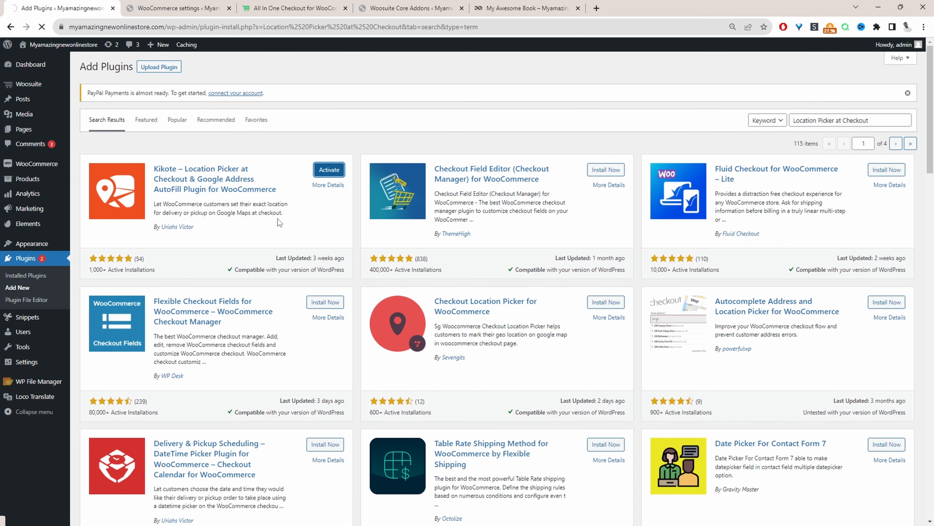
left_click(329, 169)
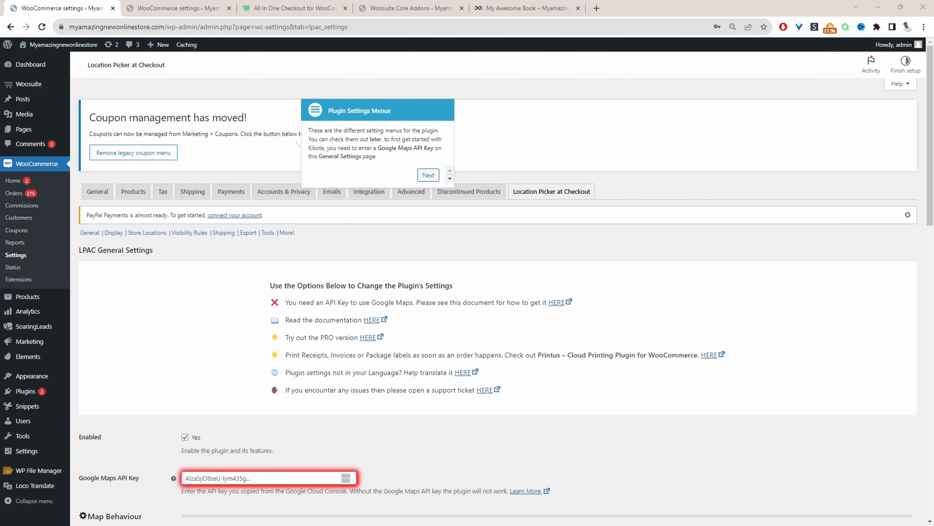
Review the Enabled and Google Maps API Key settings, then return to the tutorial article
scroll("down", 3)
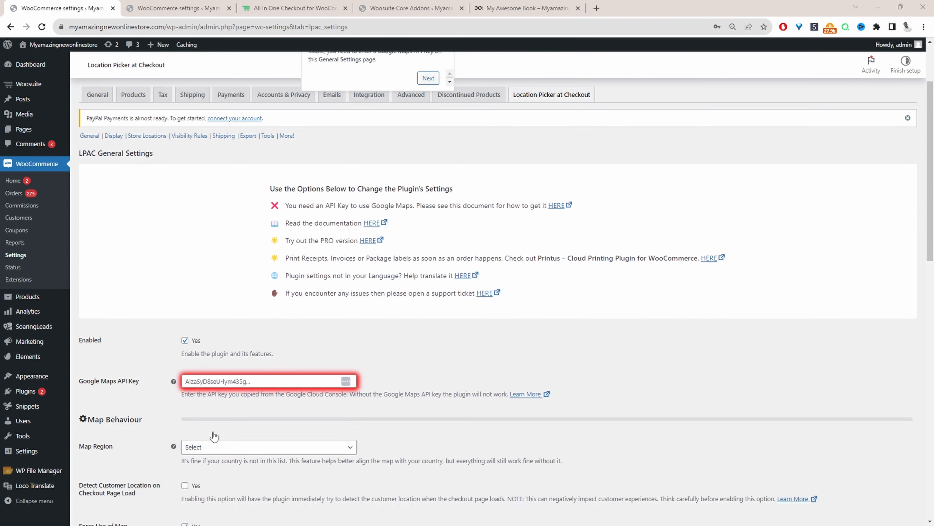
scroll("down", 3)
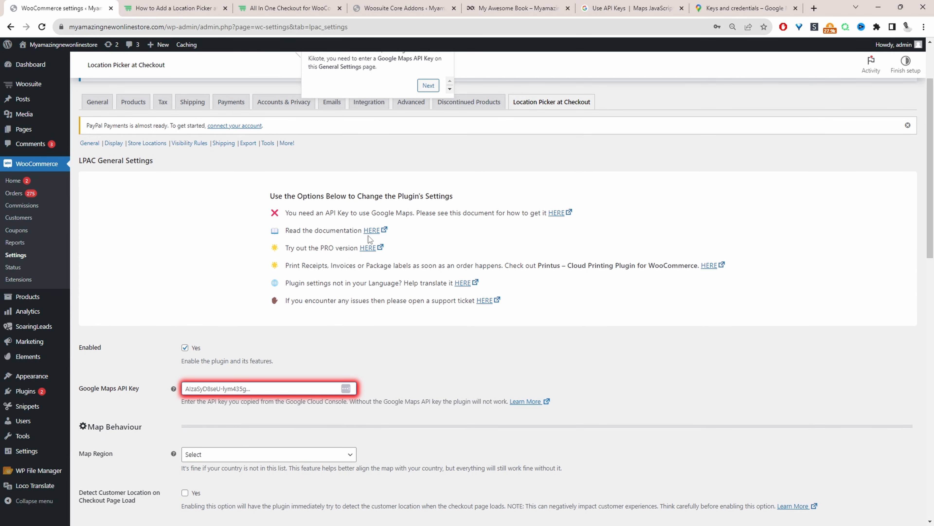
mouse_move(169, 132)
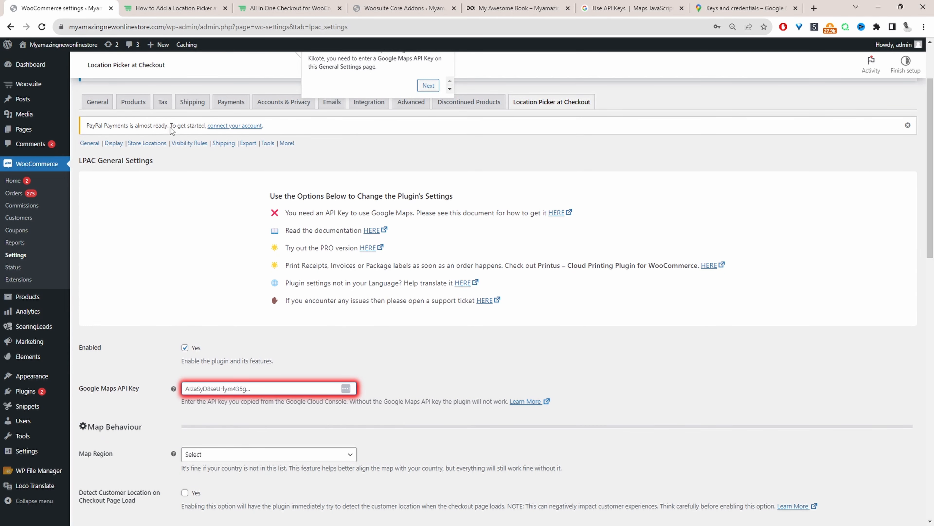
left_click(174, 9)
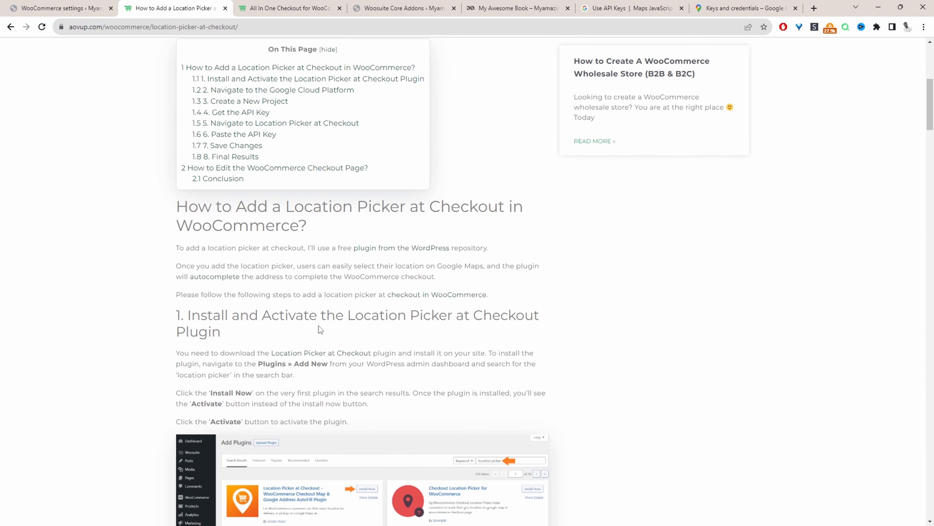
scroll("down", 3)
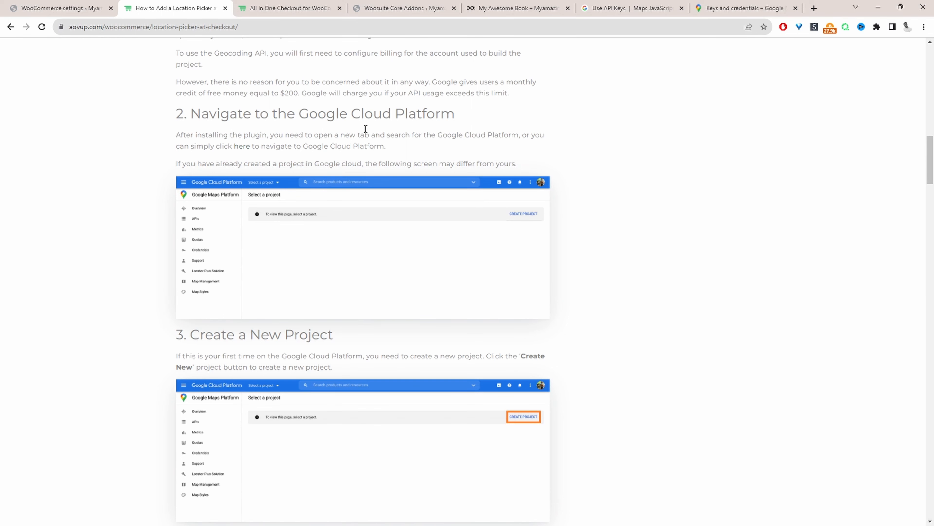
scroll("down", 3)
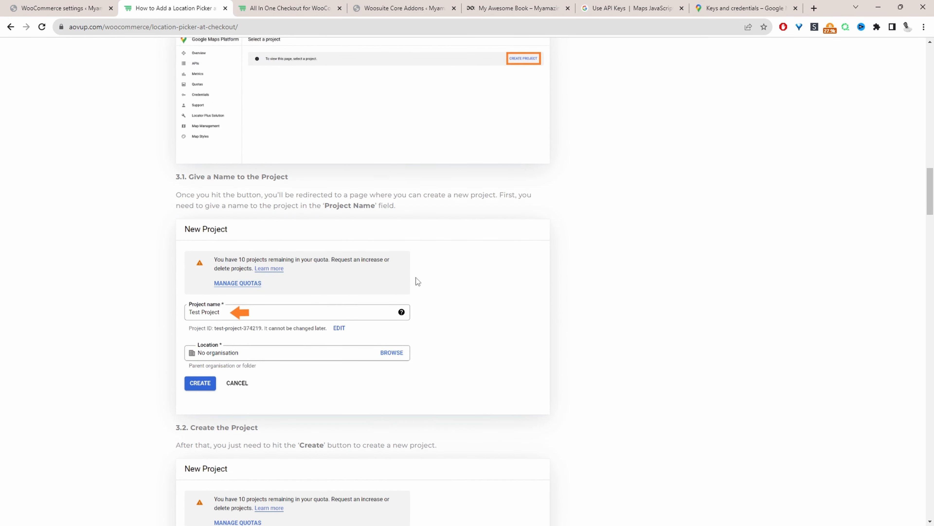
scroll("down", 3)
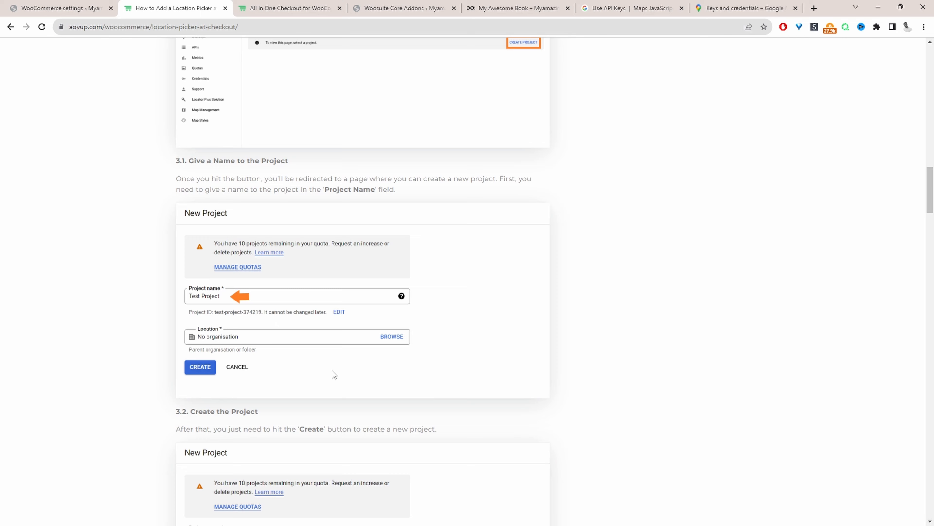
scroll("down", 3)
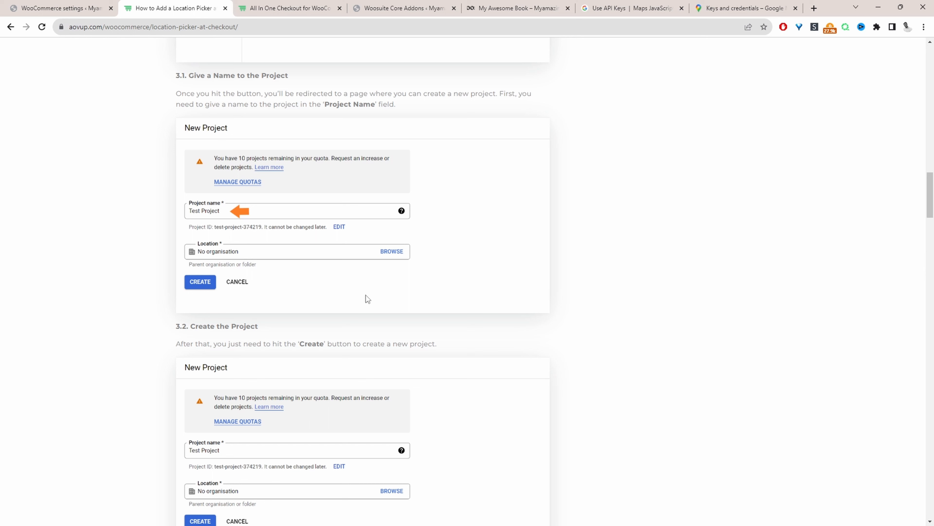
mouse_move(113, 166)
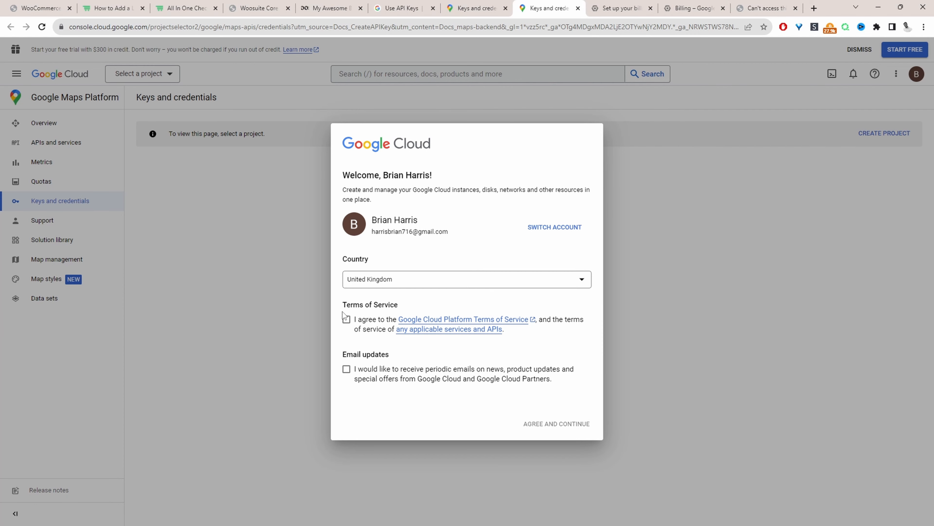
Accept the Google Cloud terms and create the project with its default name My Project 14491
left_click(346, 319)
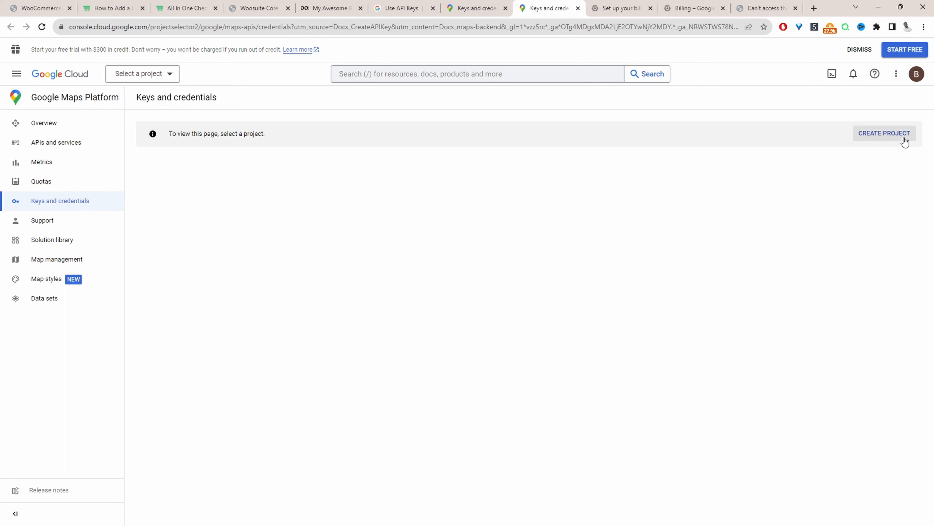
left_click(886, 133)
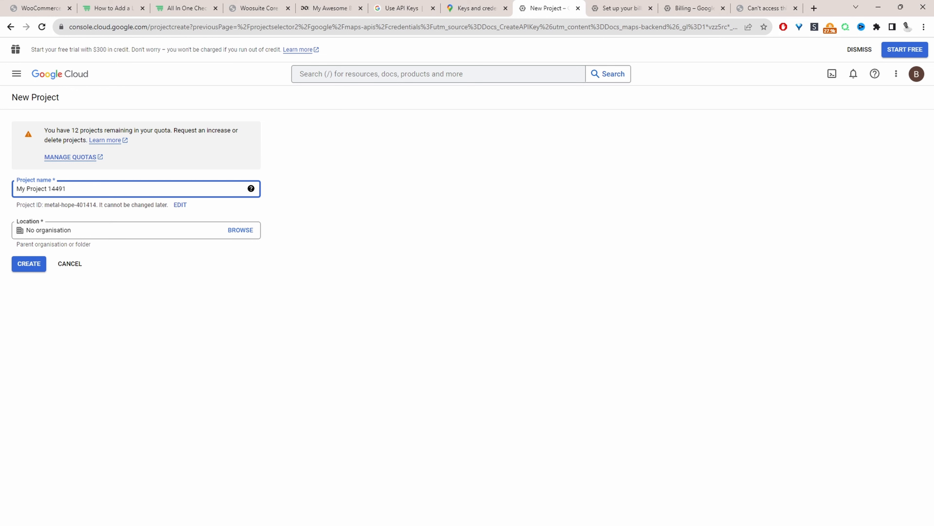
left_click(28, 264)
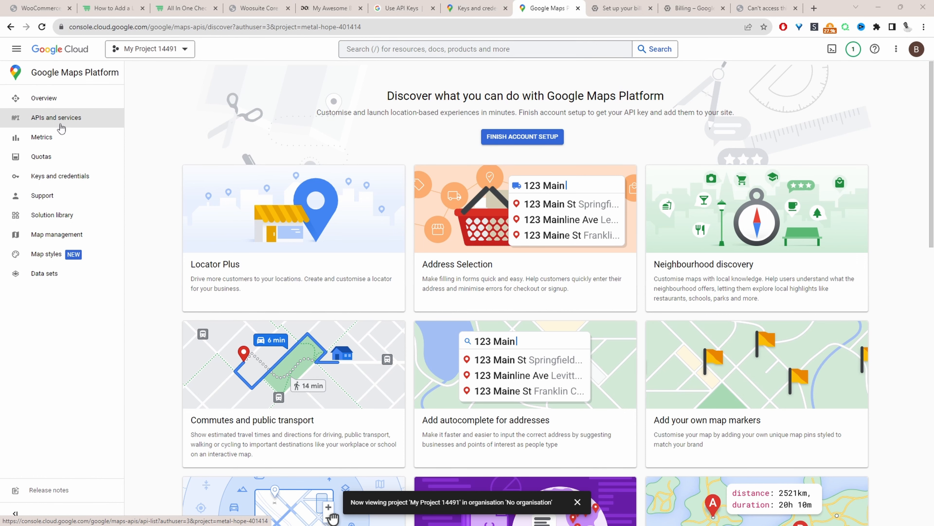
Finish the Maps Platform account setup, agreeing to the terms, until the API key appears
left_click(522, 137)
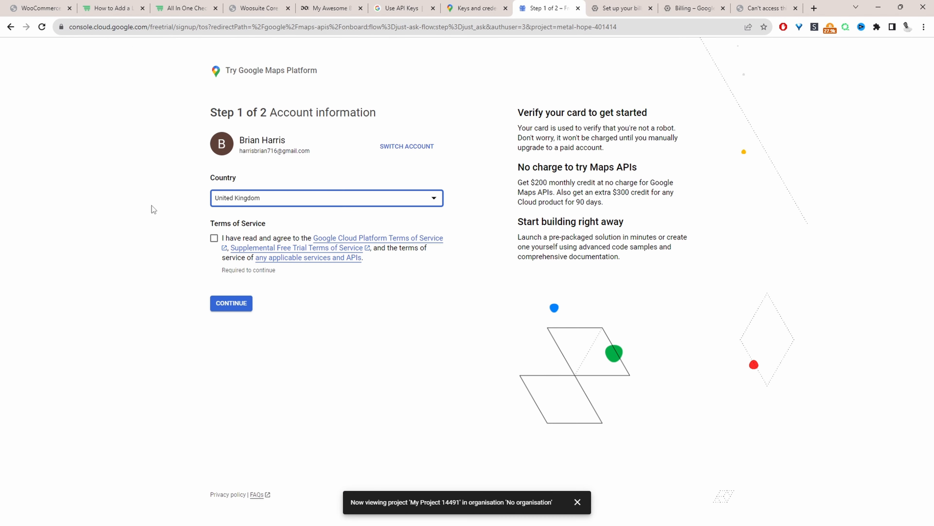
mouse_move(565, 223)
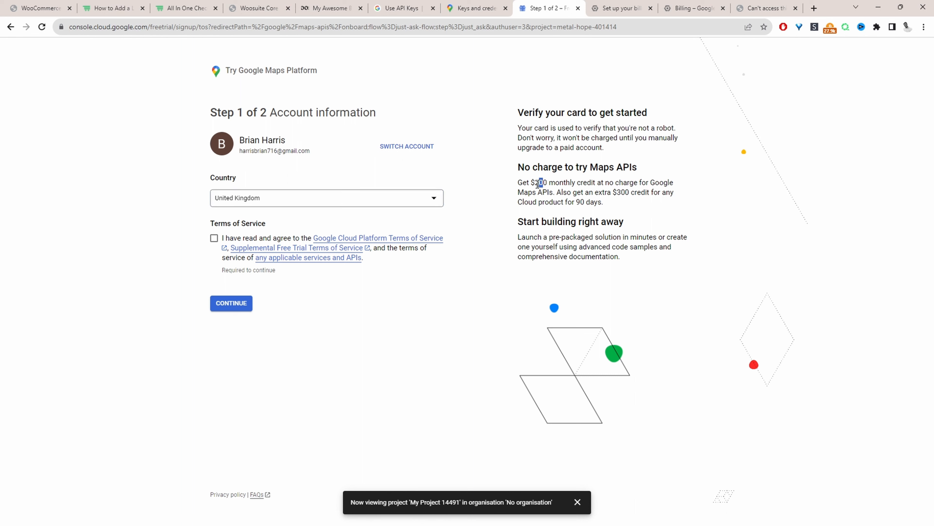
left_click(214, 238)
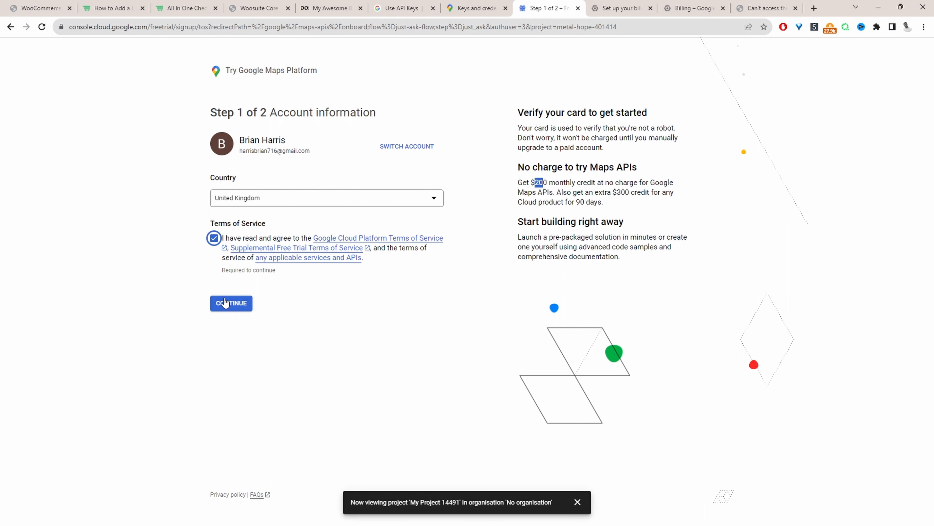
left_click(231, 303)
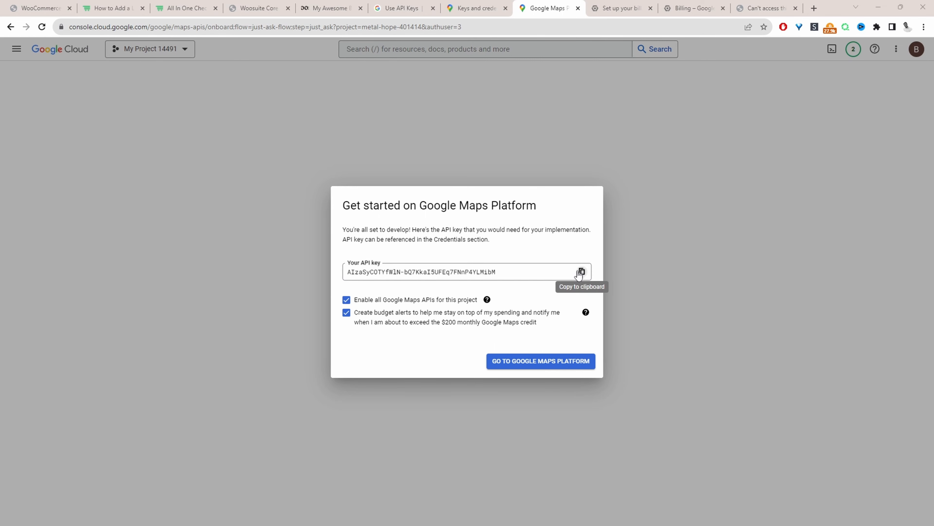
Copy the generated API key to the clipboard and return to the WooCommerce settings
left_click(541, 361)
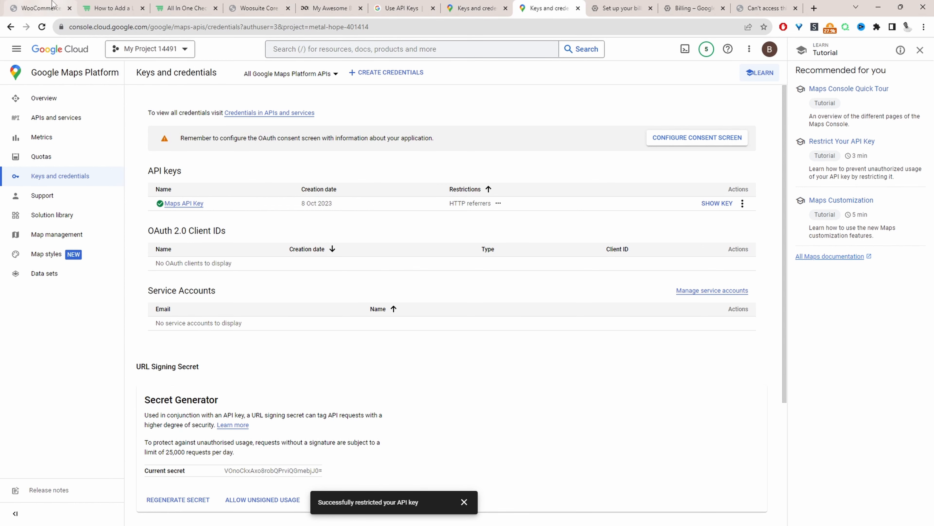
mouse_move(511, 243)
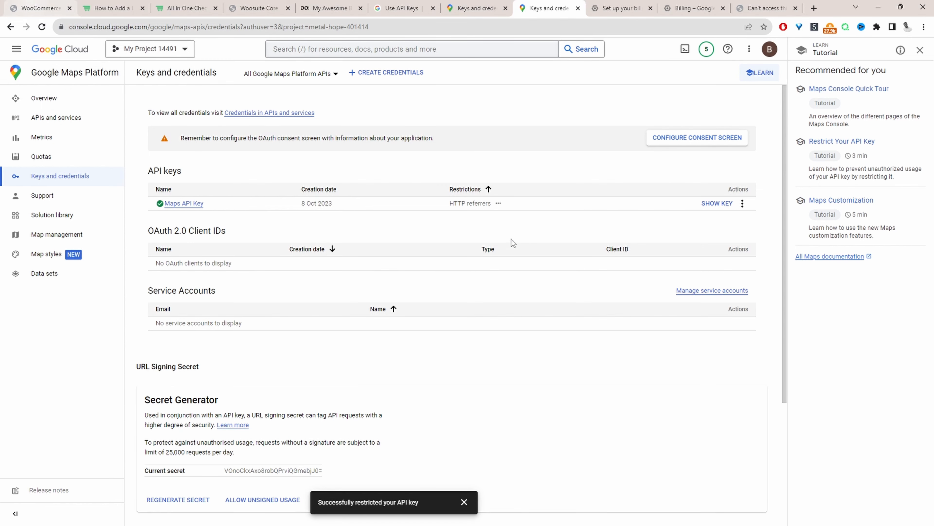
left_click(39, 8)
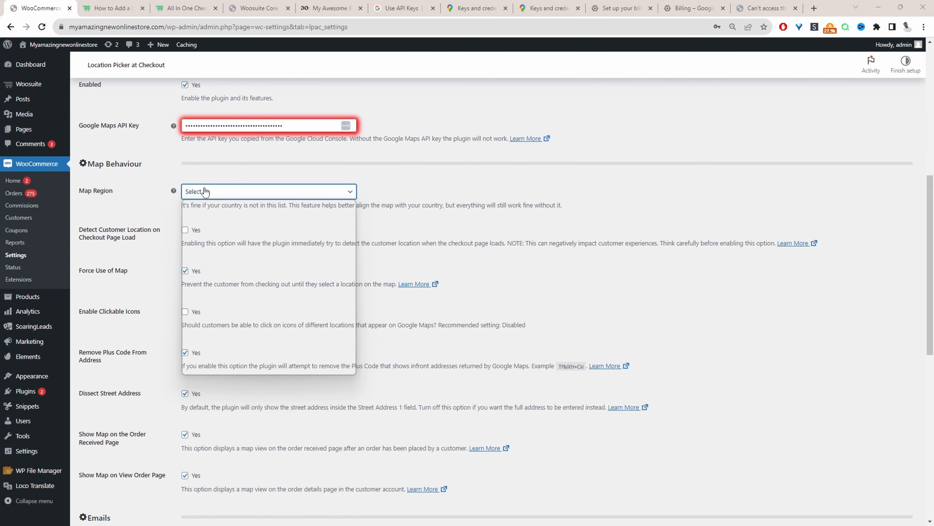
Set the map region to United States and save the location picker settings
left_click(268, 191)
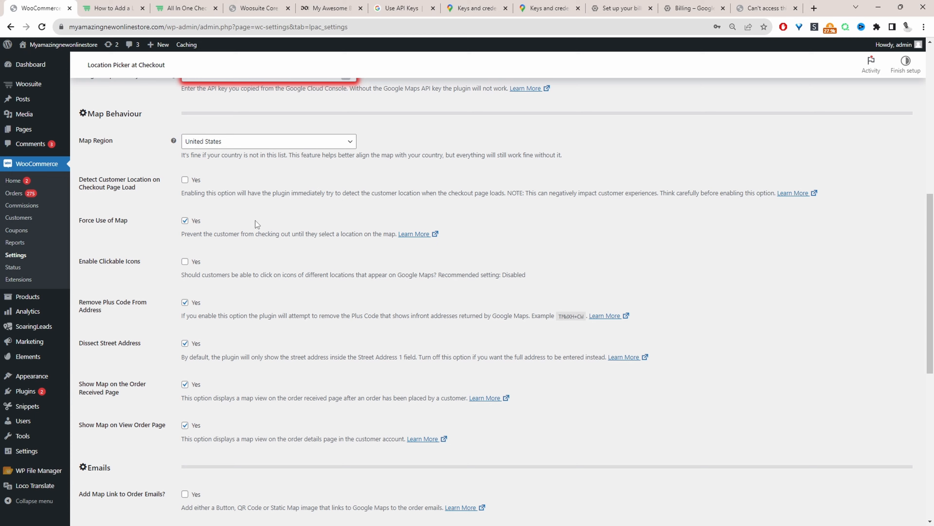
scroll("down", 3)
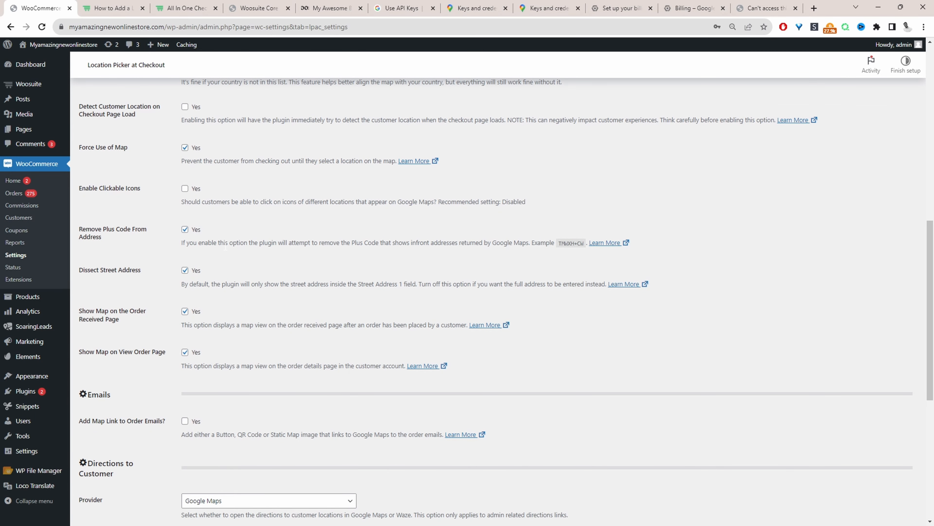
scroll("down", 3)
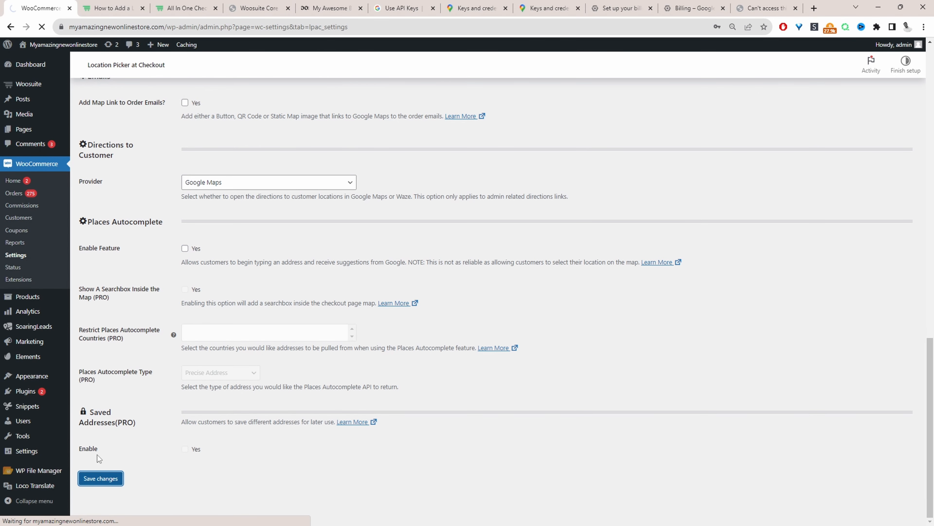
left_click(100, 477)
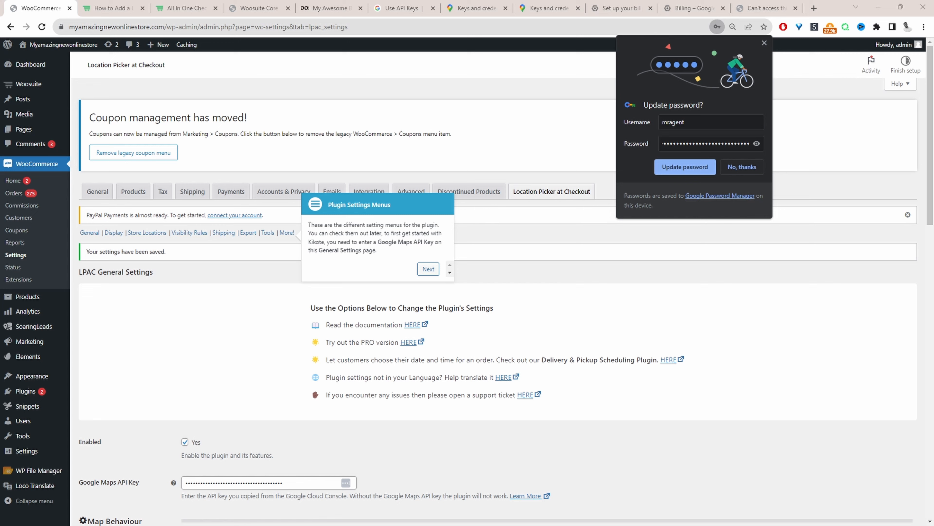
mouse_move(325, 267)
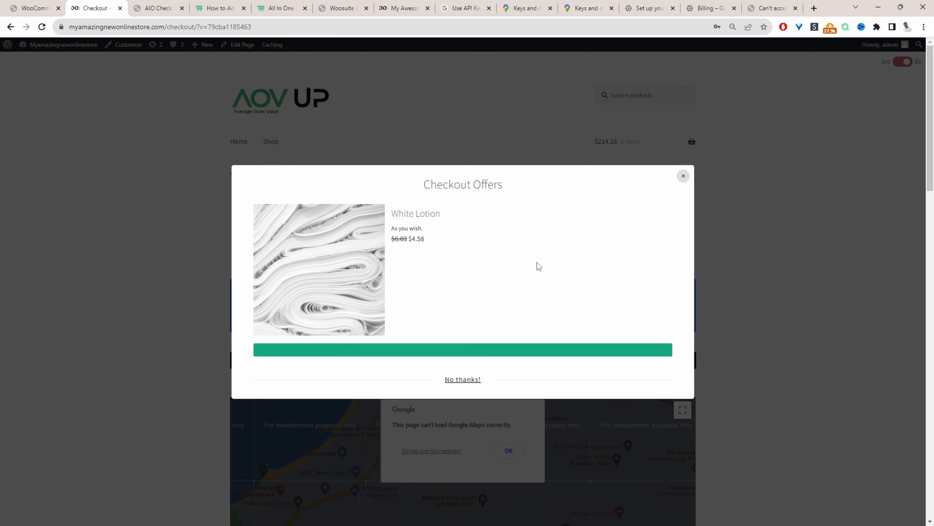
mouse_move(611, 183)
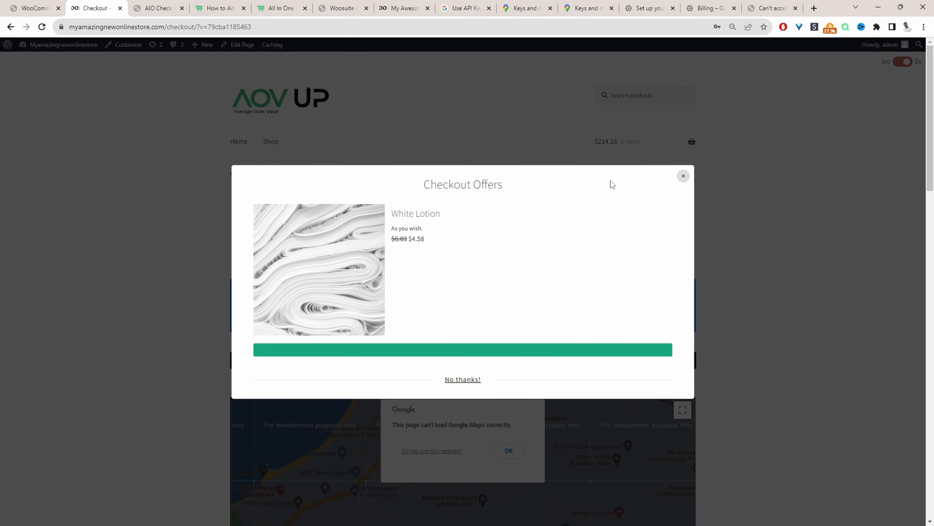
mouse_move(635, 182)
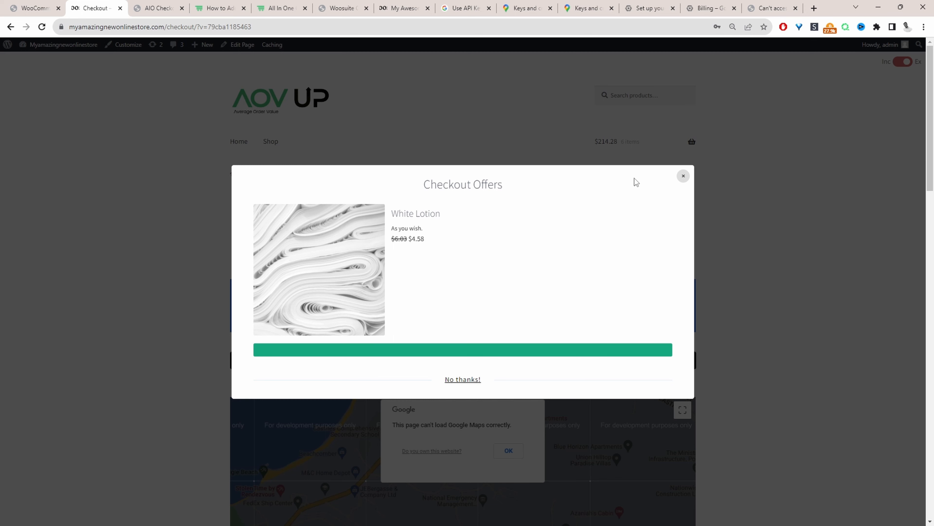
Dismiss the Checkout Offers popup to reveal the checkout map
left_click(683, 176)
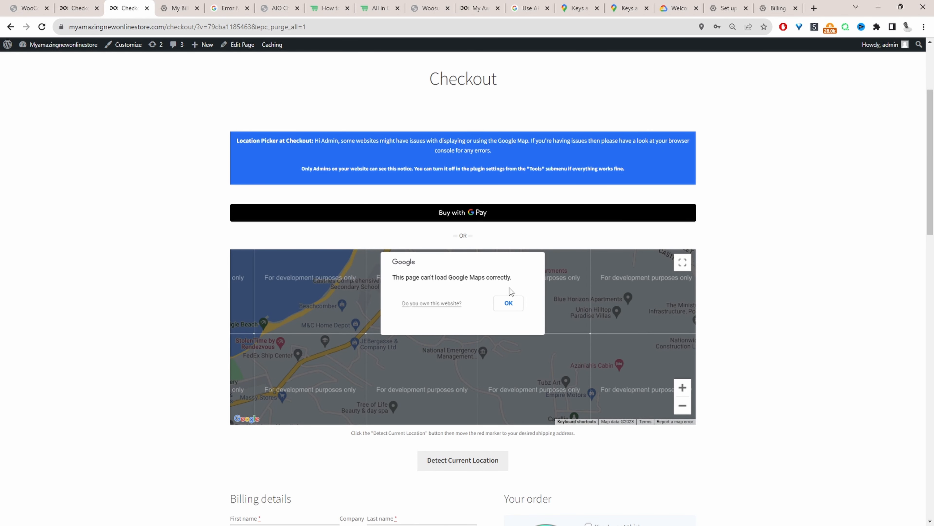
mouse_move(454, 148)
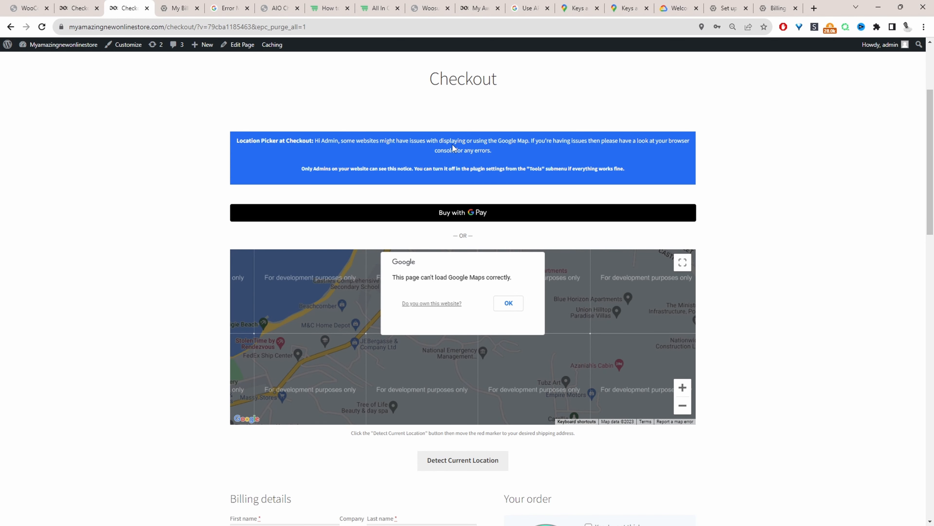
mouse_move(444, 152)
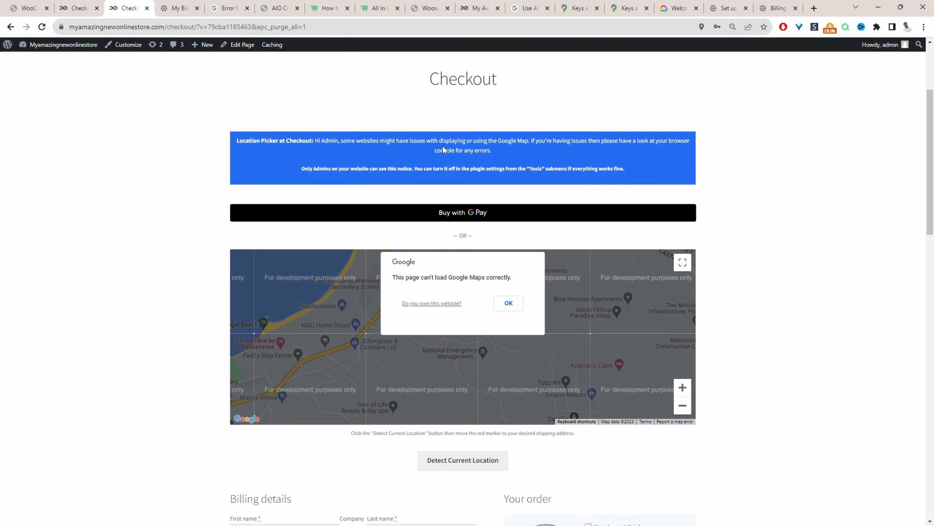
mouse_move(330, 337)
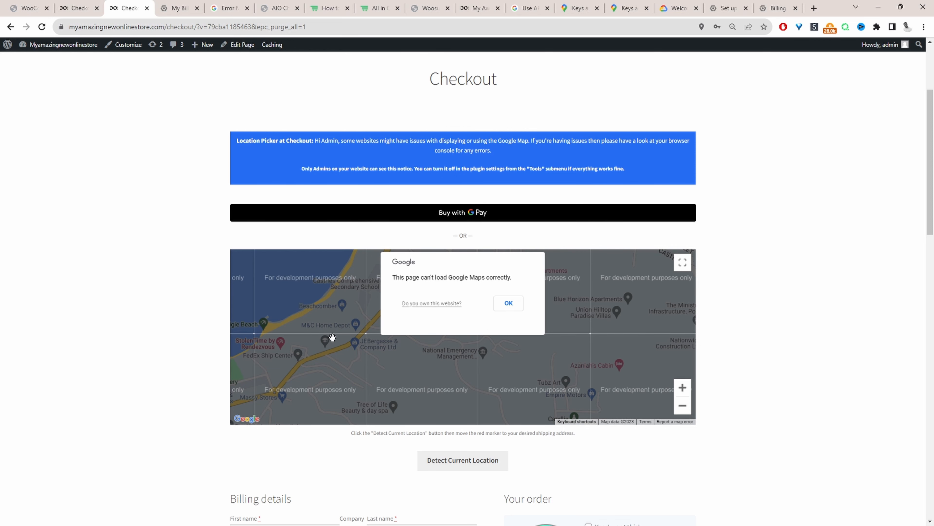
Show the checkout page's DevTools console messages revealing the Google Maps billing error
key("F12")
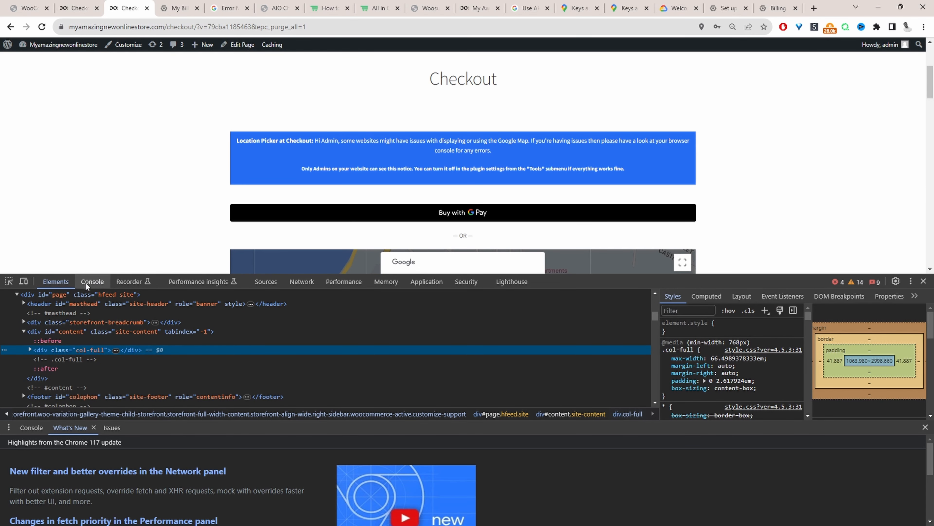
left_click(92, 282)
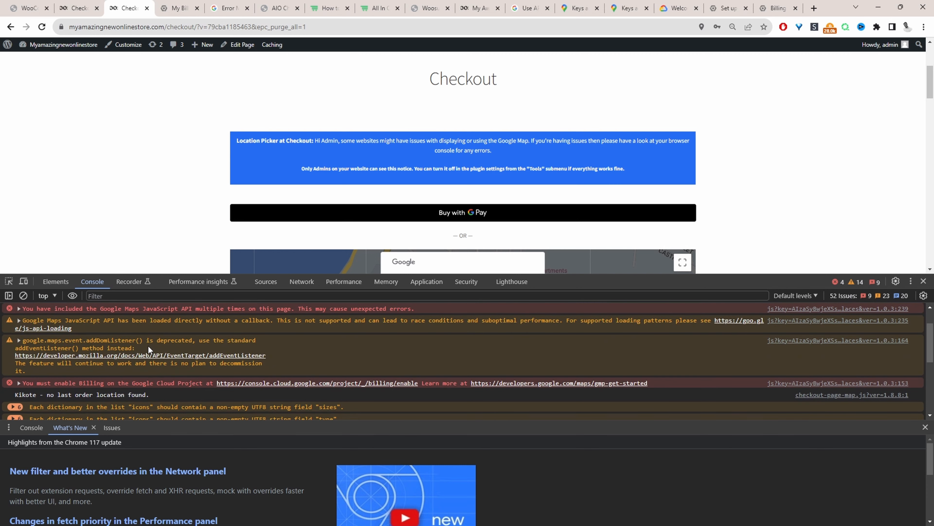
mouse_move(120, 388)
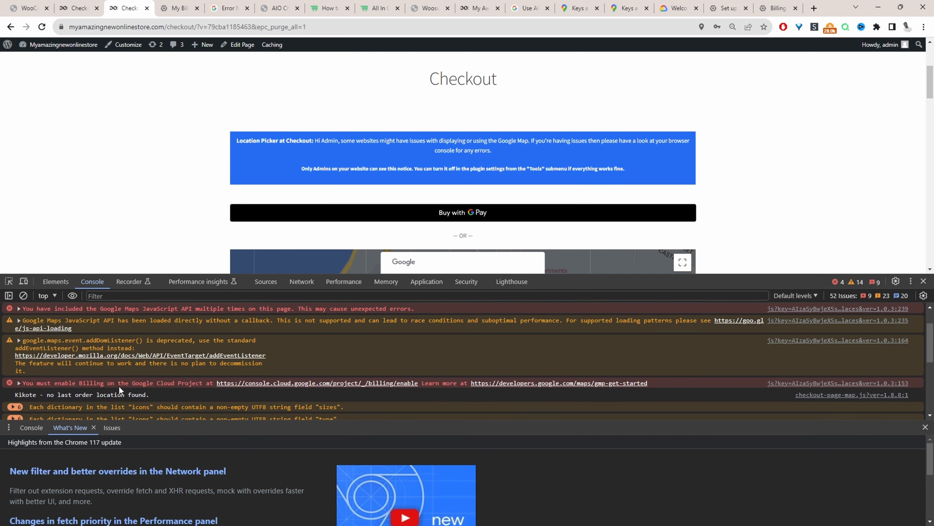
mouse_move(179, 392)
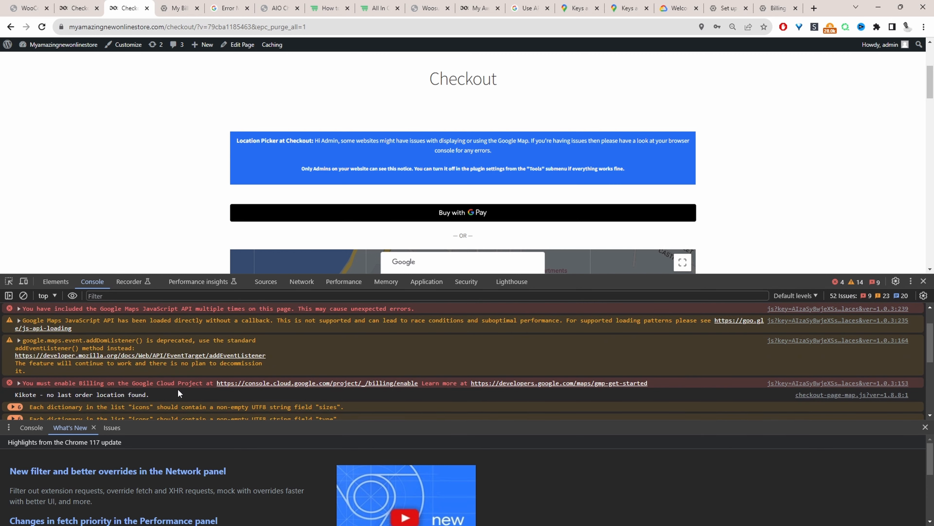
mouse_move(267, 386)
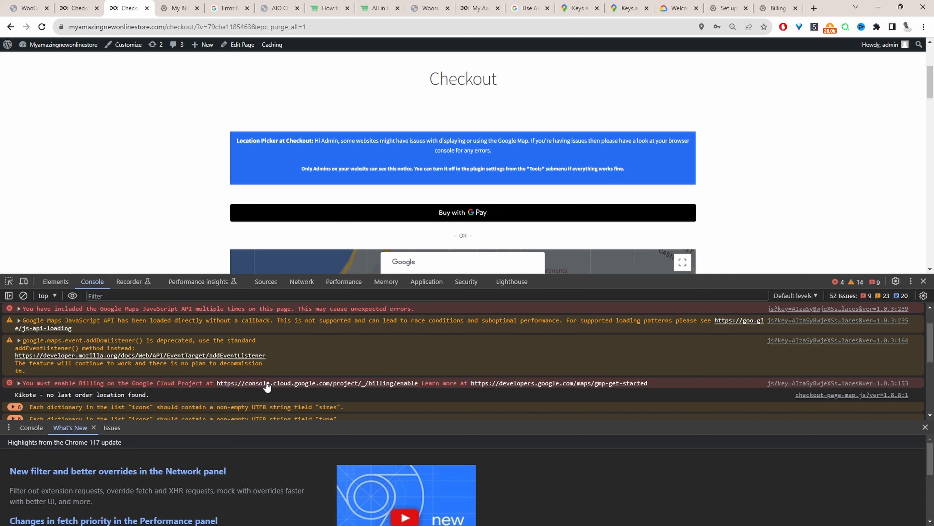
mouse_move(257, 396)
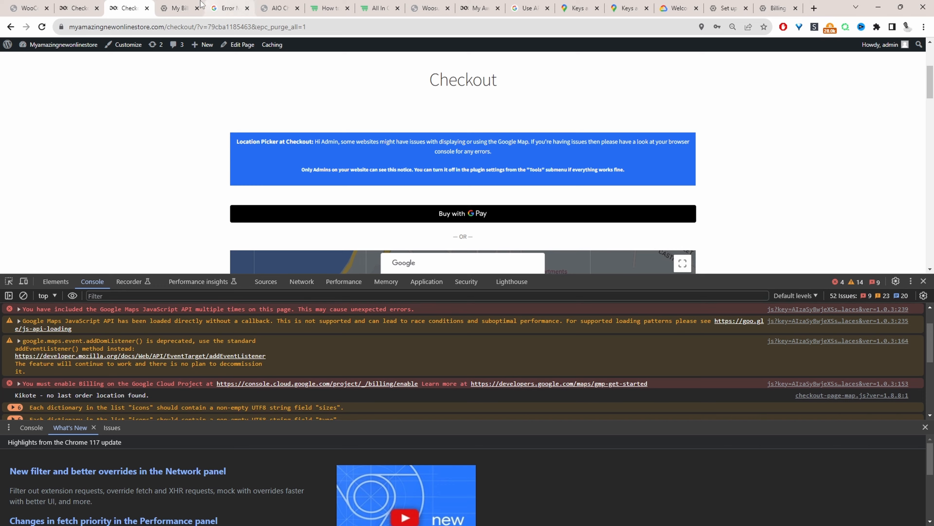
Dismiss the 'account activated successfully' dialog on the Google Cloud Billing page
left_click(179, 8)
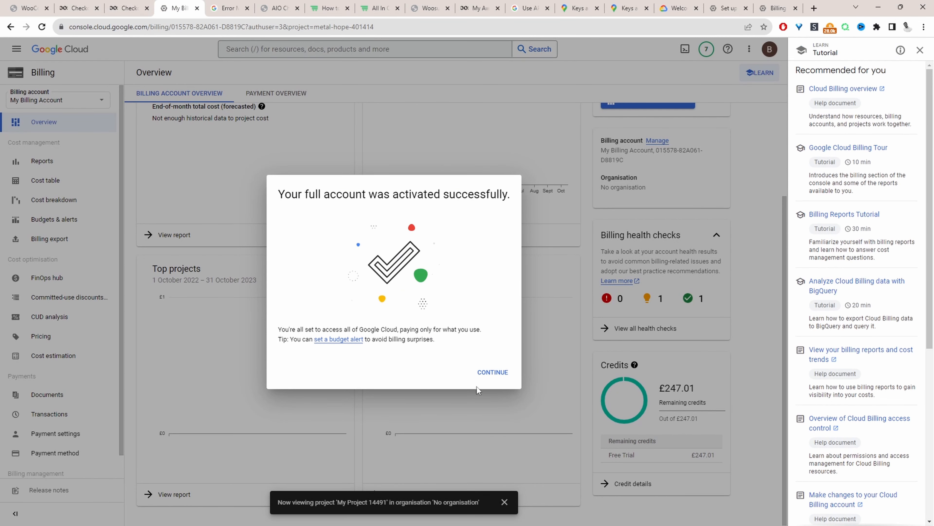
mouse_move(590, 506)
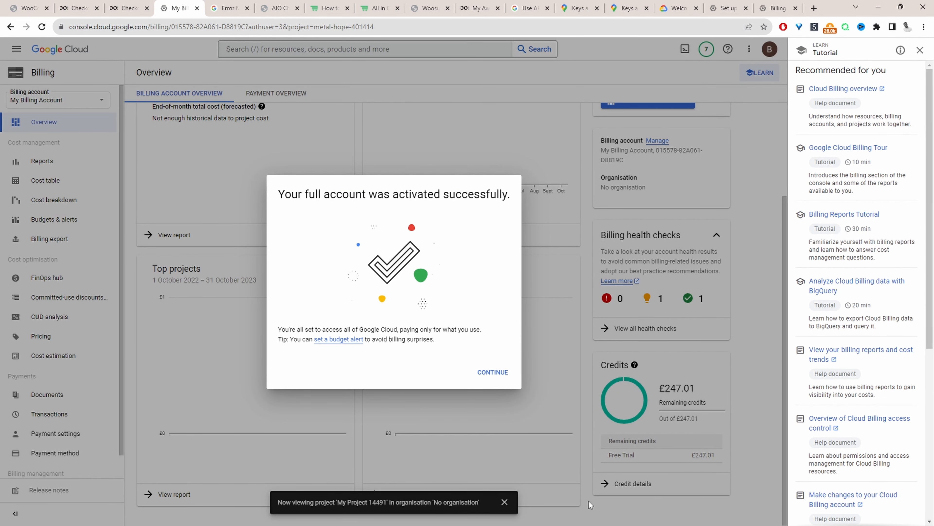
mouse_move(621, 458)
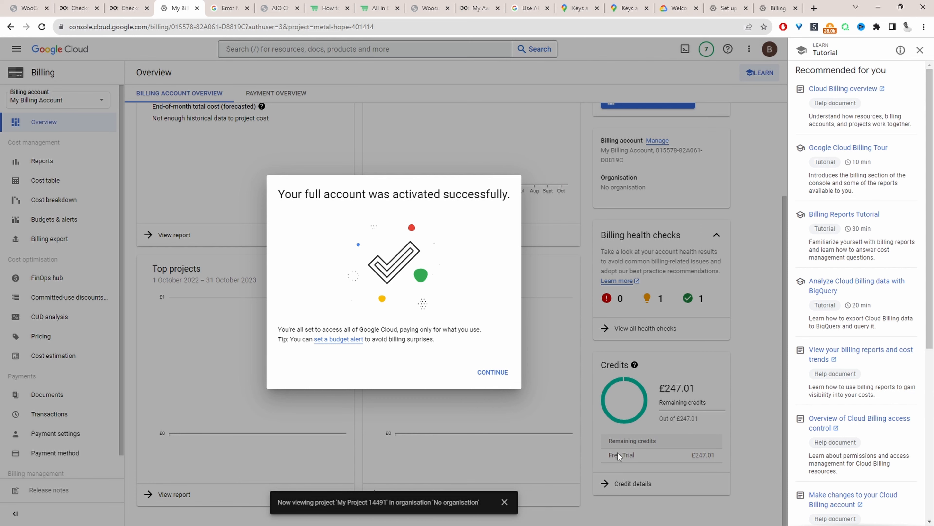
left_click(493, 372)
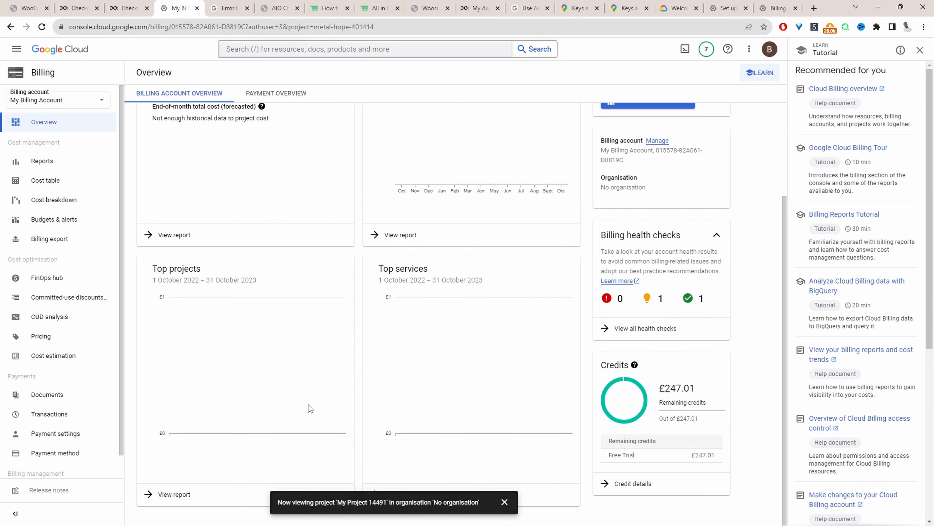
Reload the checkout page, then purge all site caches via Caching > Purge All
left_click(127, 7)
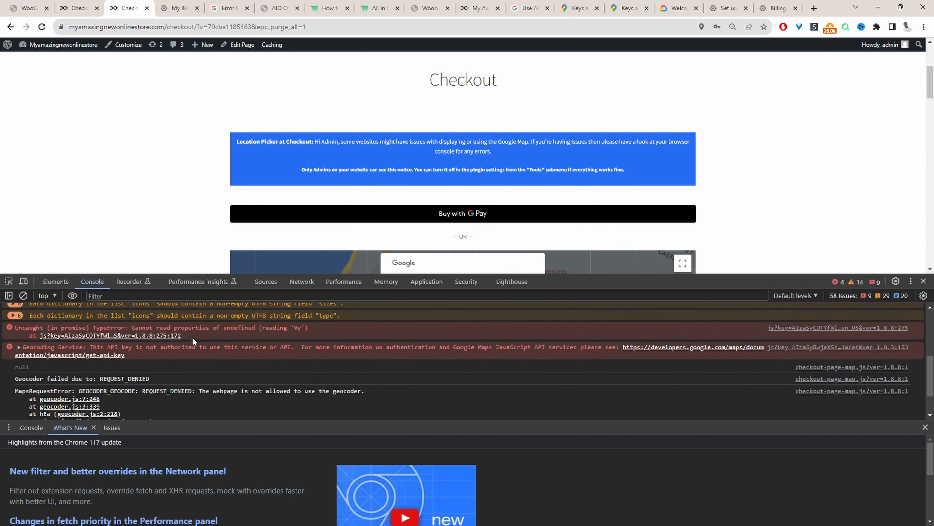
left_click(42, 27)
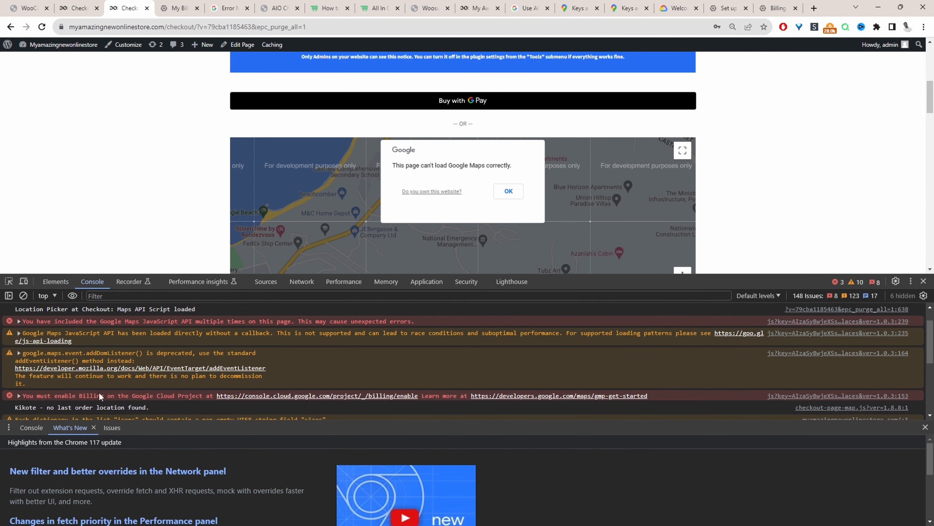
mouse_move(168, 403)
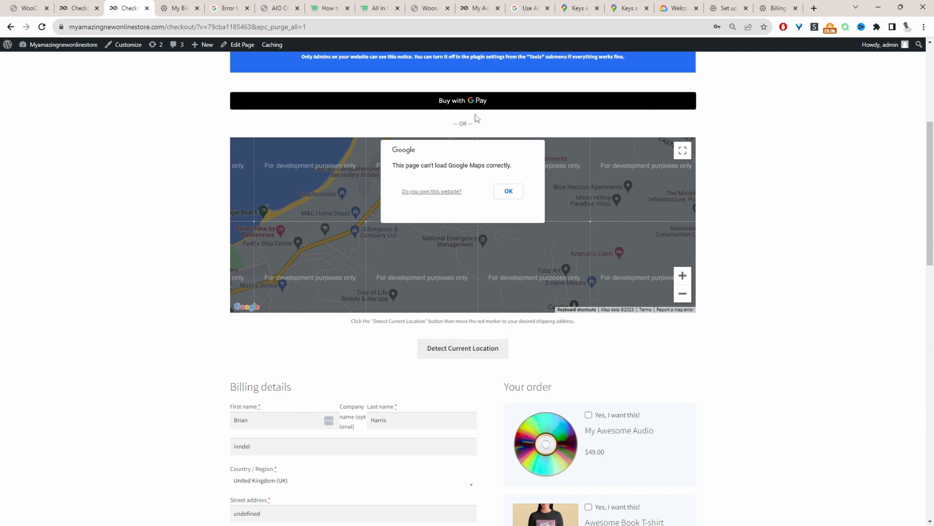
left_click(273, 60)
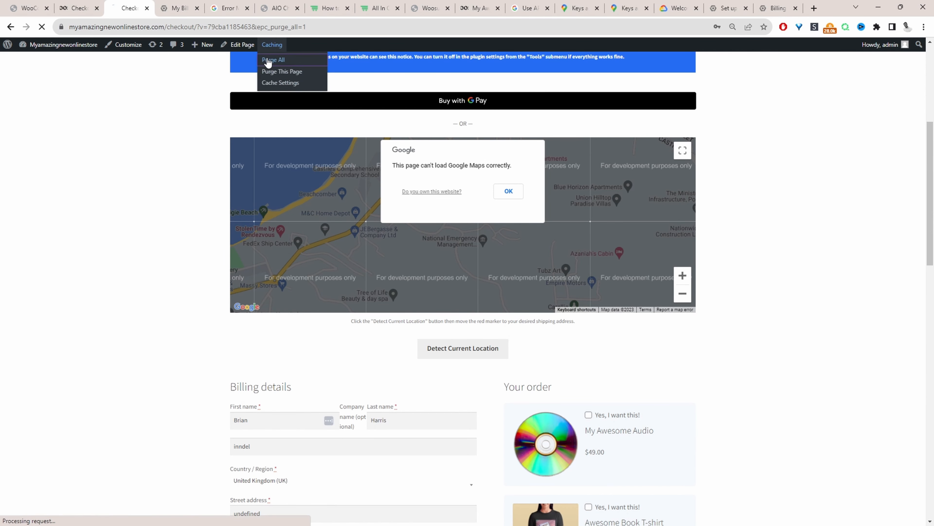
left_click(273, 60)
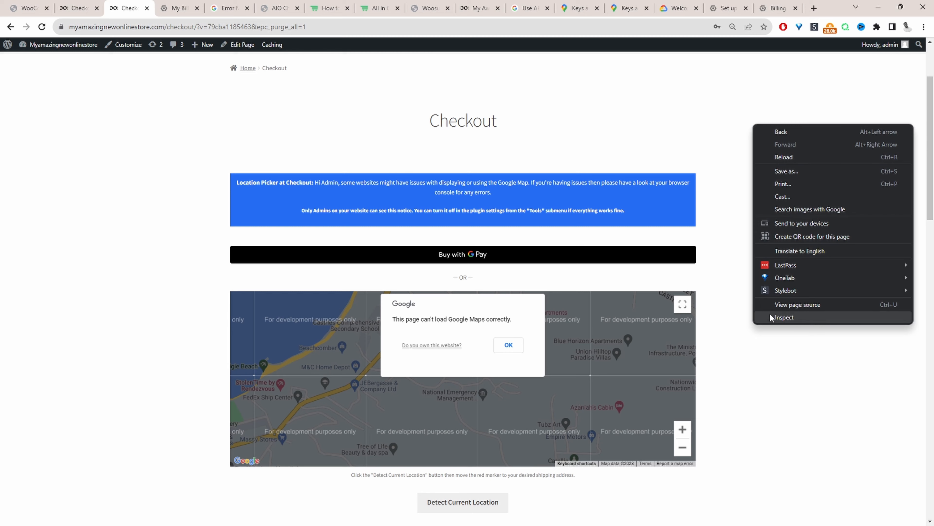
Inspect the purged checkout page and review its Console for Google Maps errors
left_click(785, 318)
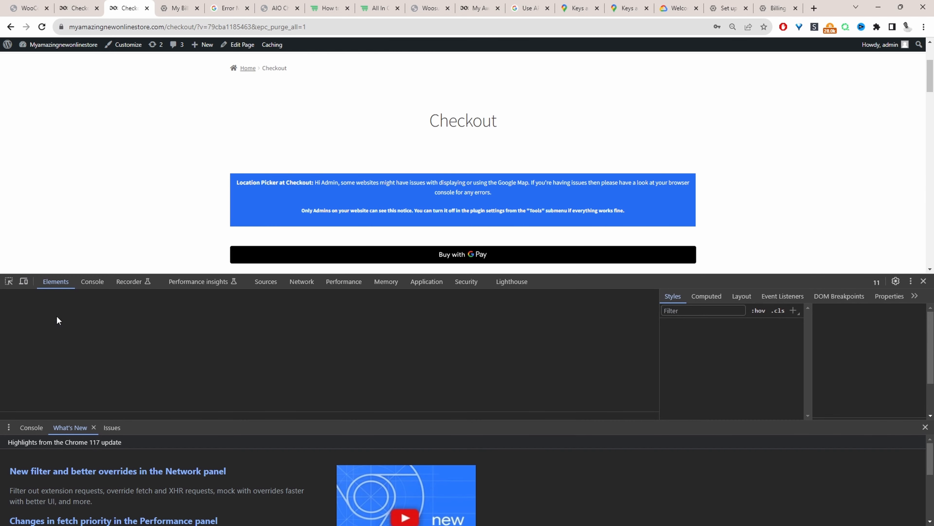
left_click(92, 281)
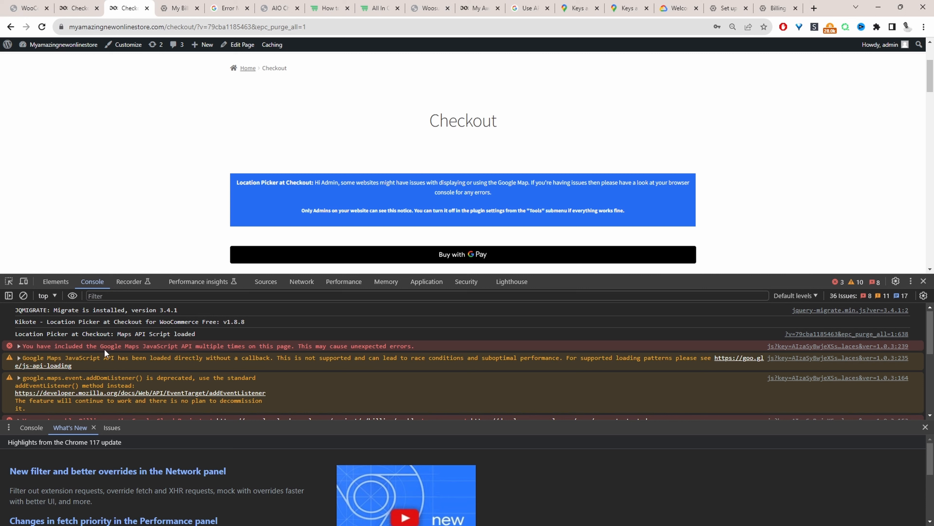
mouse_move(205, 354)
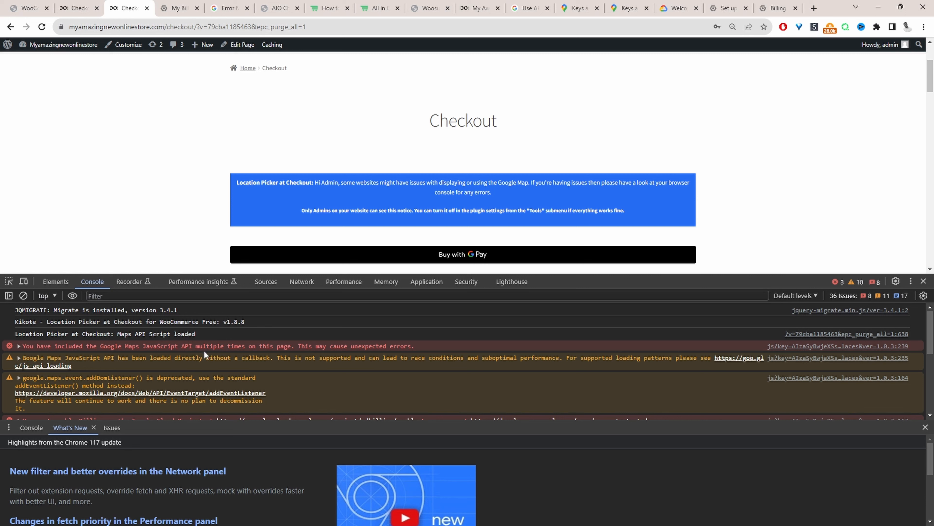
mouse_move(246, 352)
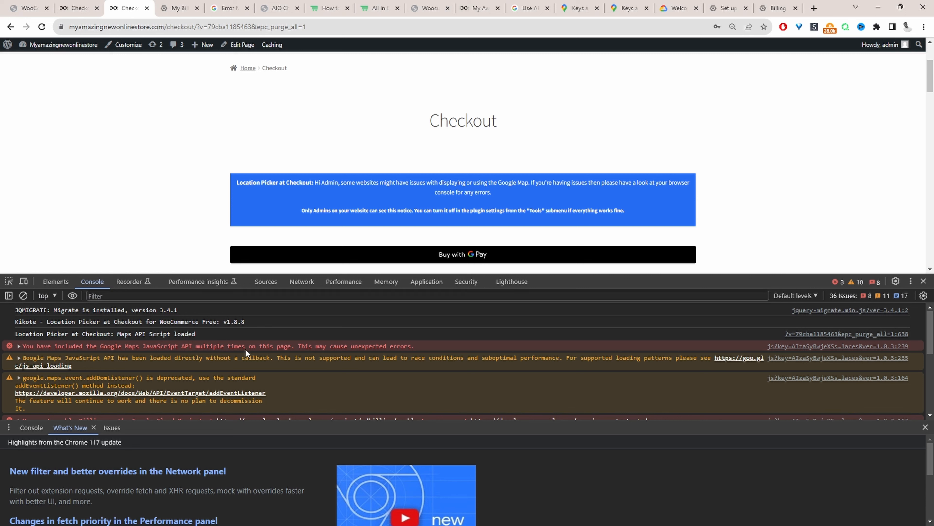
mouse_move(319, 361)
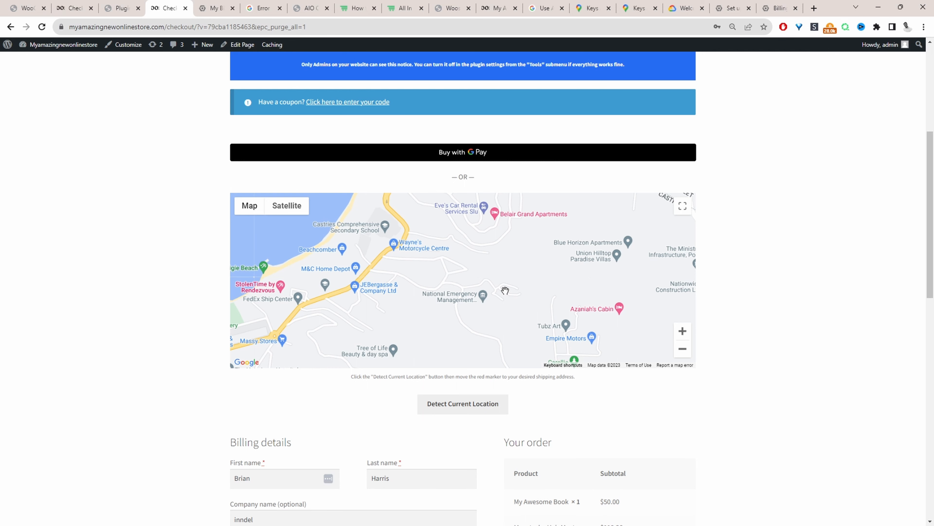
scroll("down", 3)
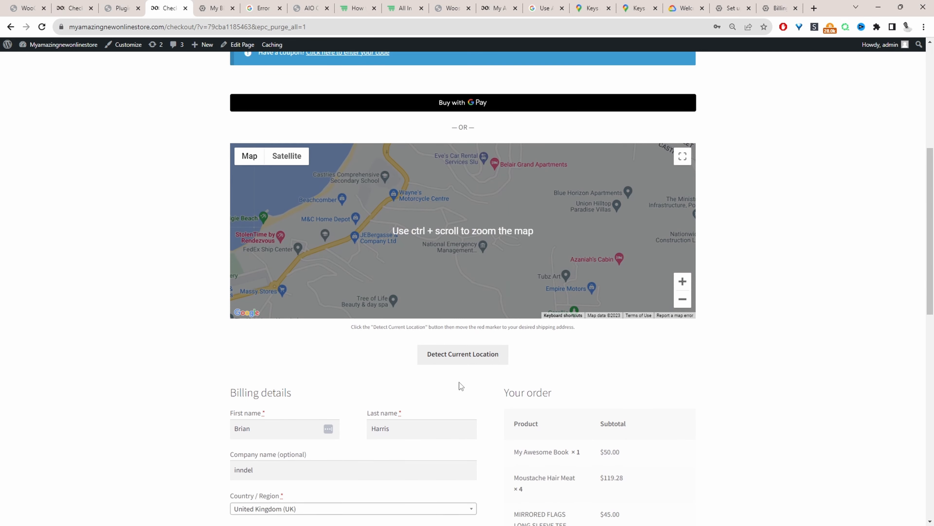
left_click(463, 353)
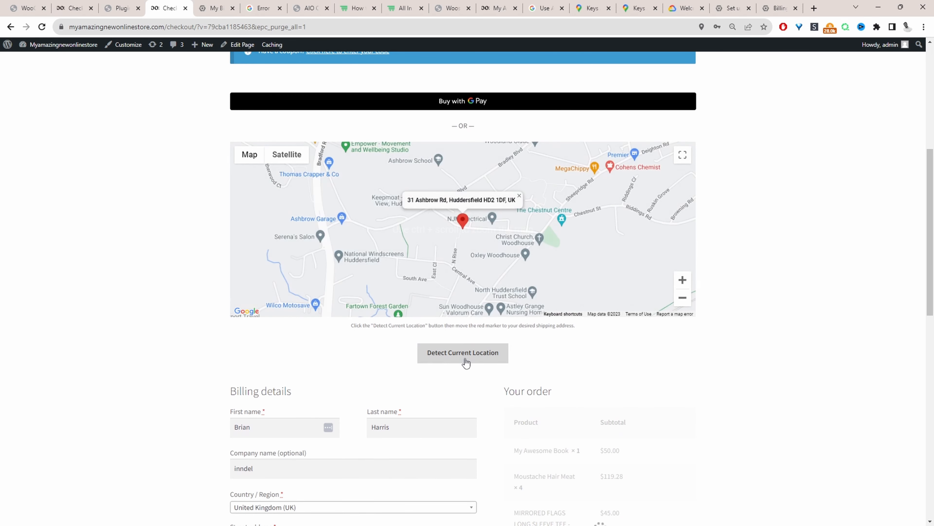
left_click(462, 353)
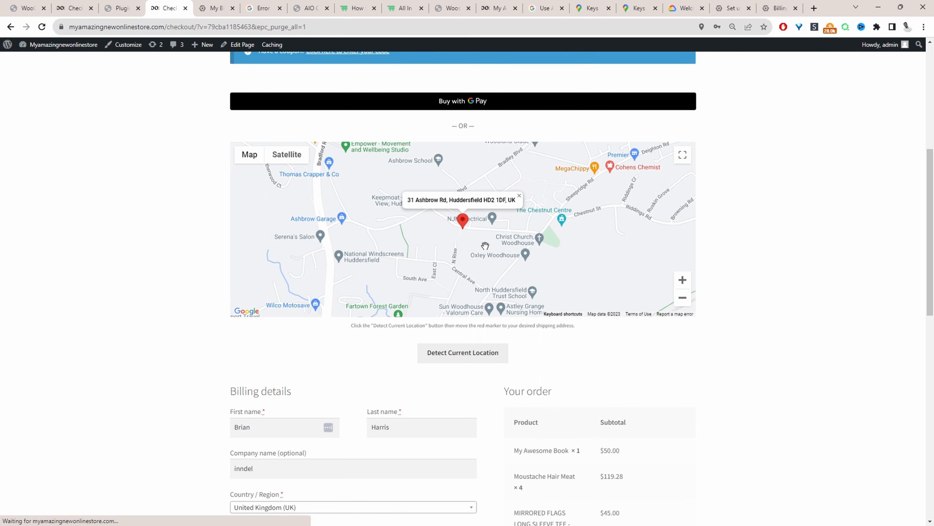
scroll("down", 3)
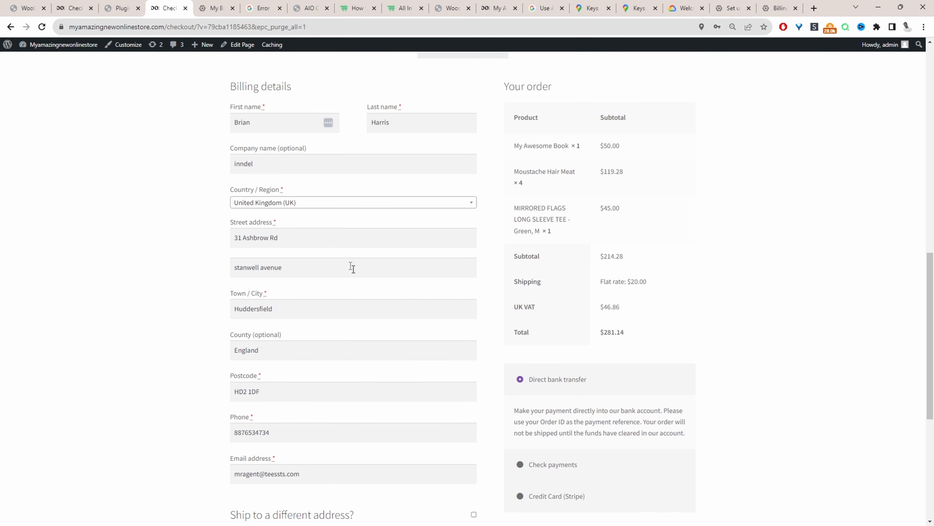